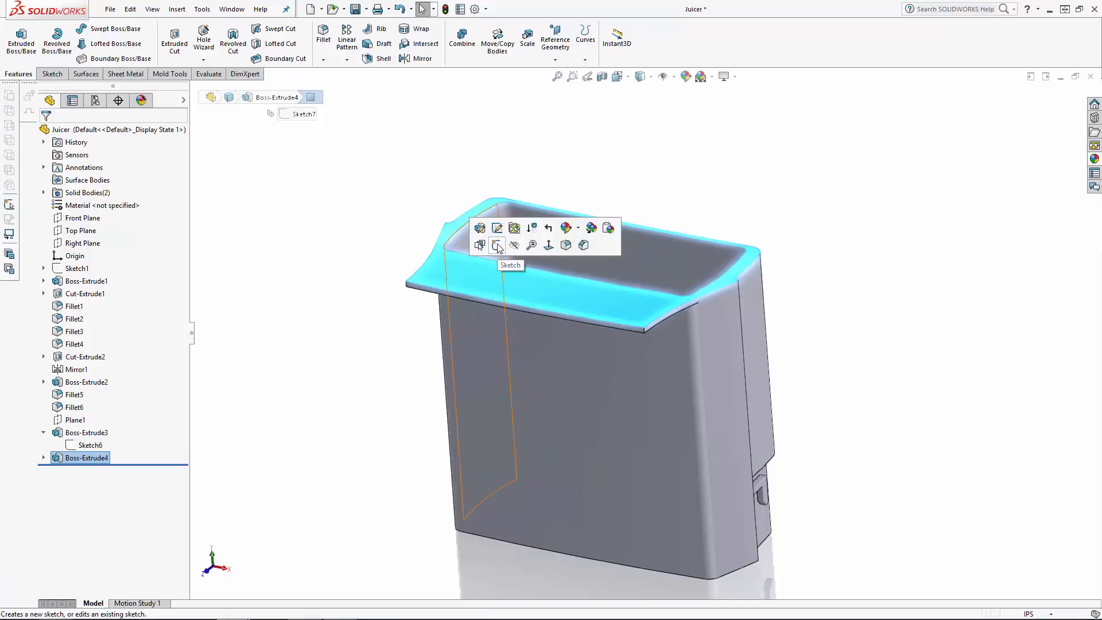
- Convert the reservoir's top rim outline into a sketch and extrude it 3 in upward as a separate body
click(497, 245)
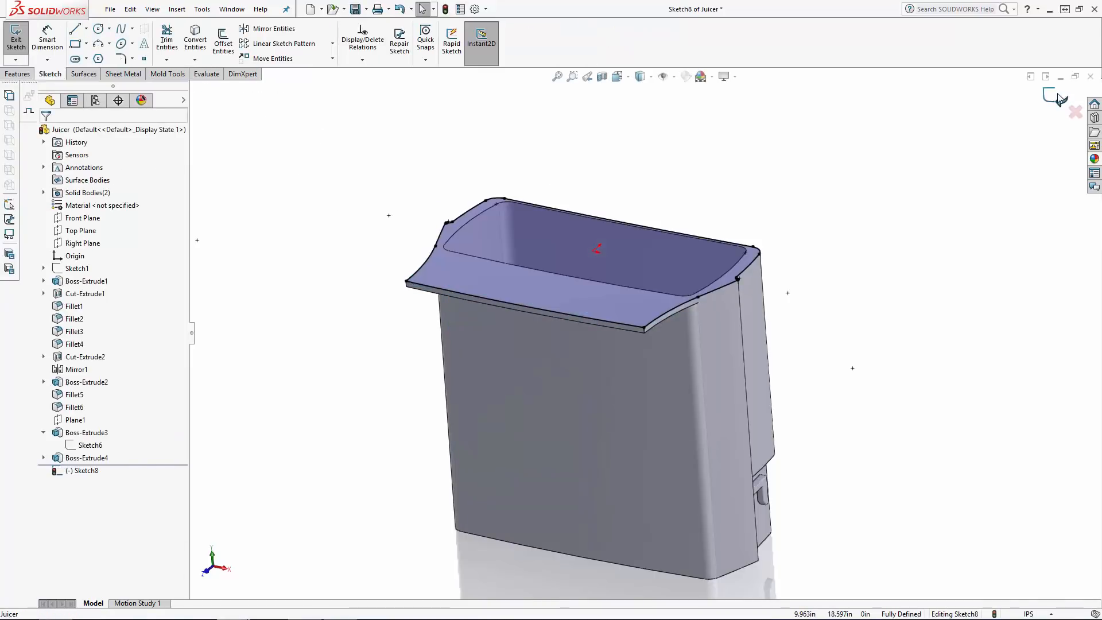
click(15, 37)
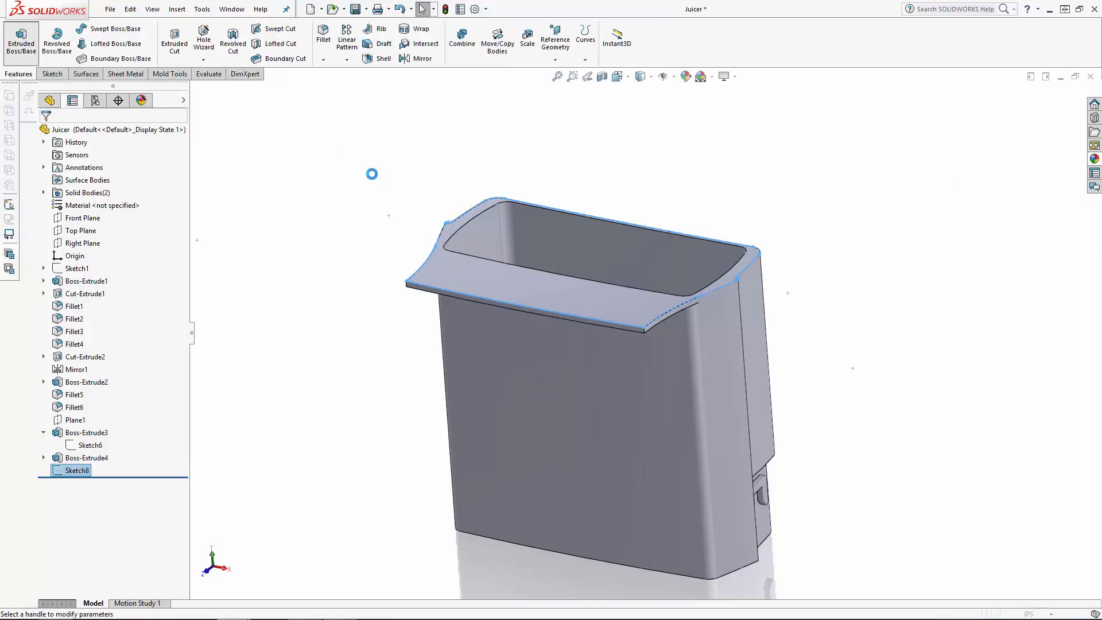
click(20, 42)
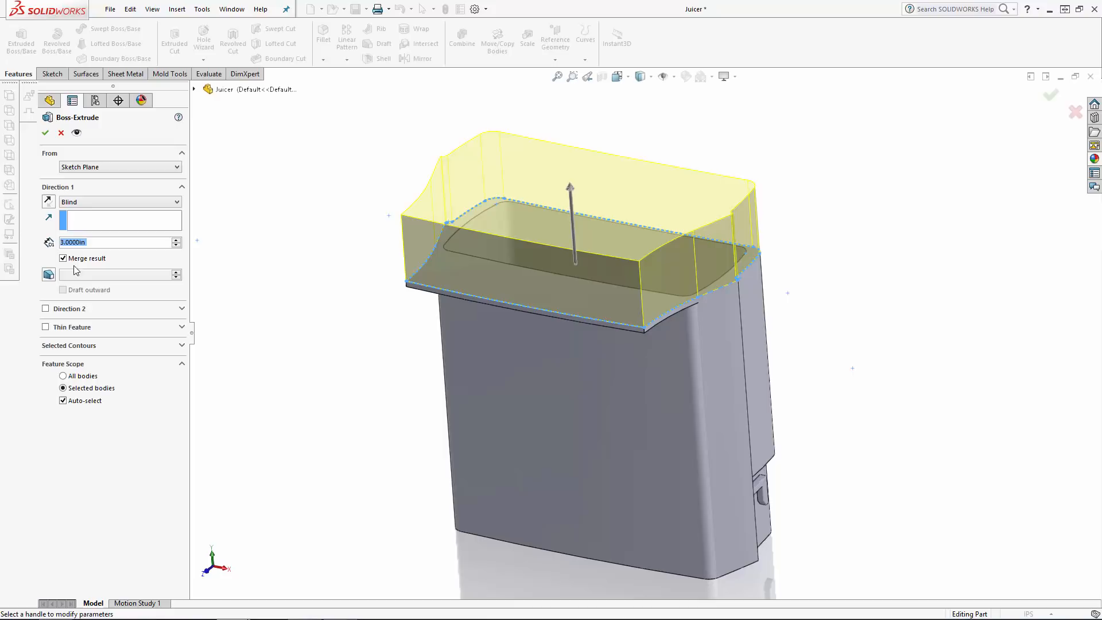
click(44, 133)
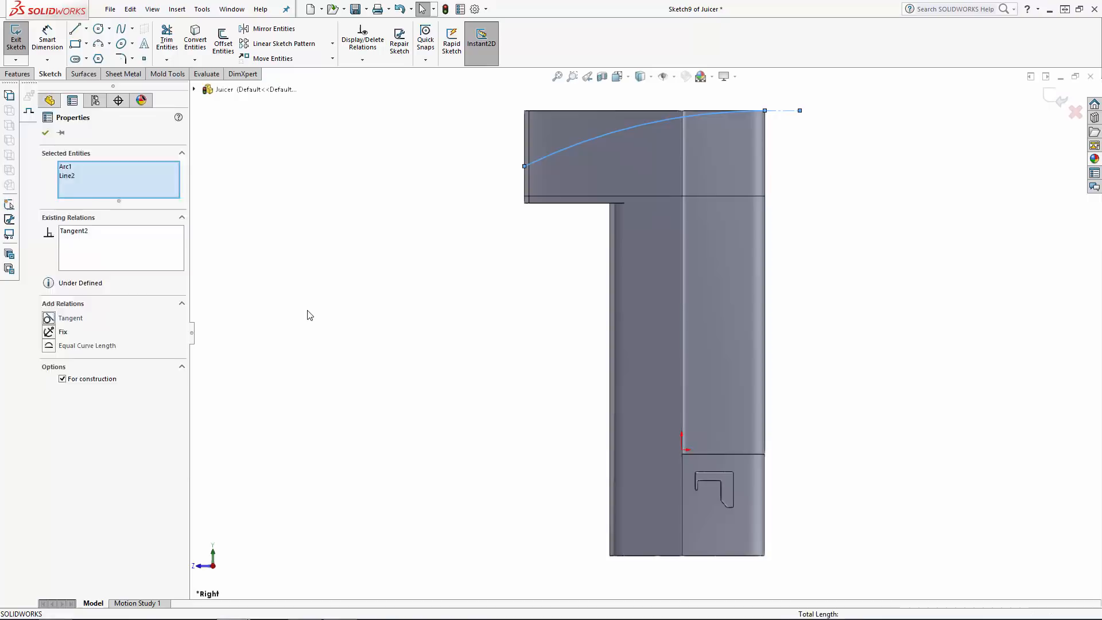
- Sketch the arc and enclosing lines of the curved side profile on the Right Plane and begin the cut
click(47, 37)
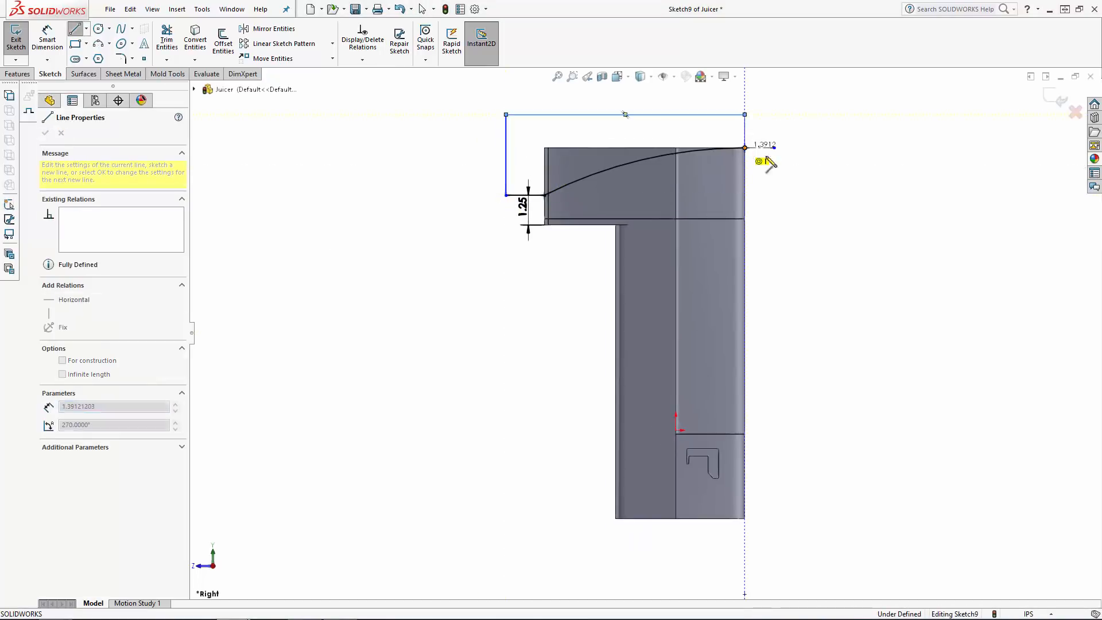
click(15, 40)
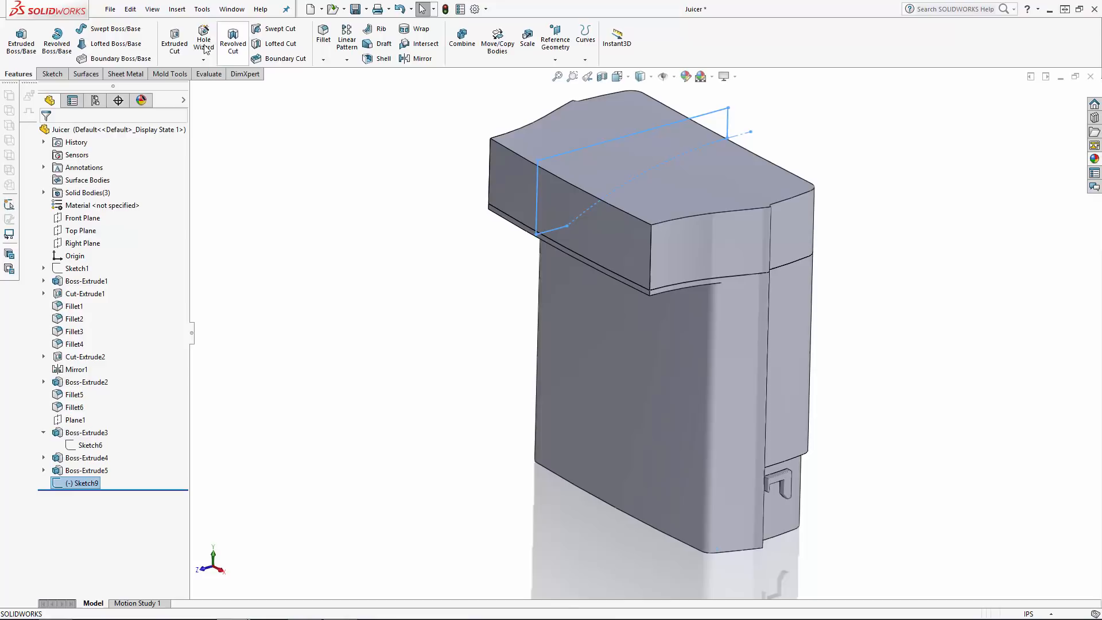
click(173, 40)
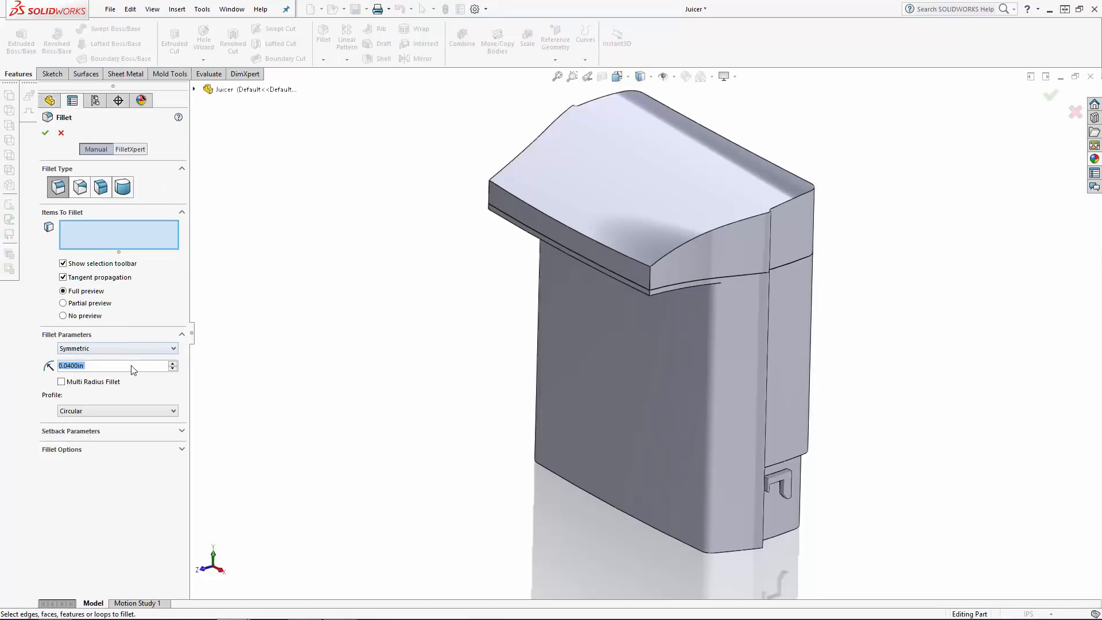
- Cut the block along Sketch9 into a curved lid and fillet its edges and top face at 0.2 in
click(650, 274)
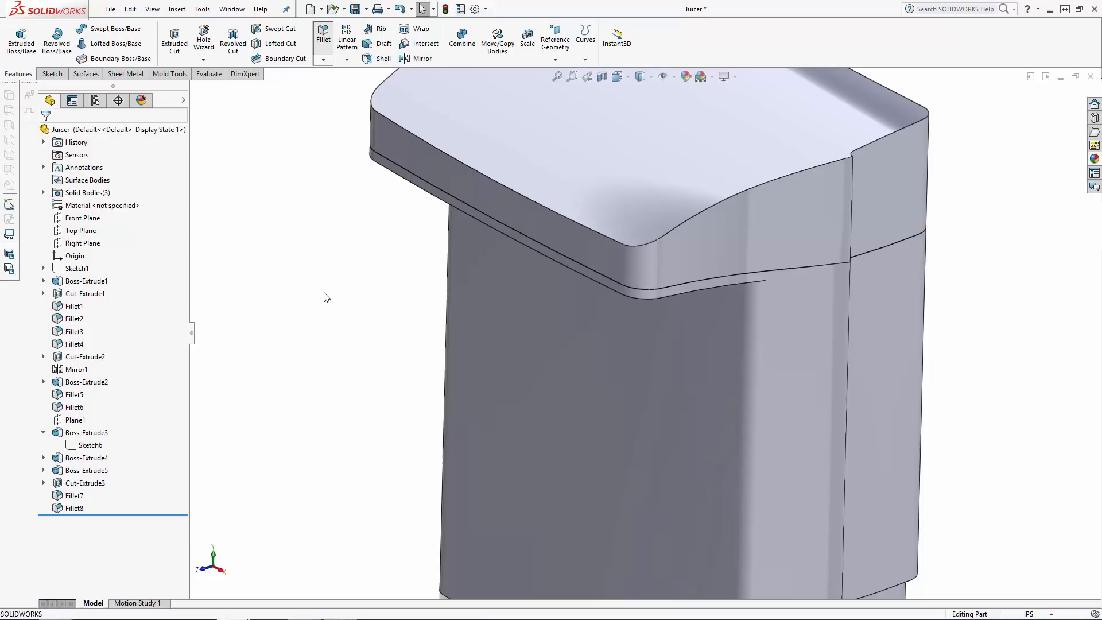
click(322, 39)
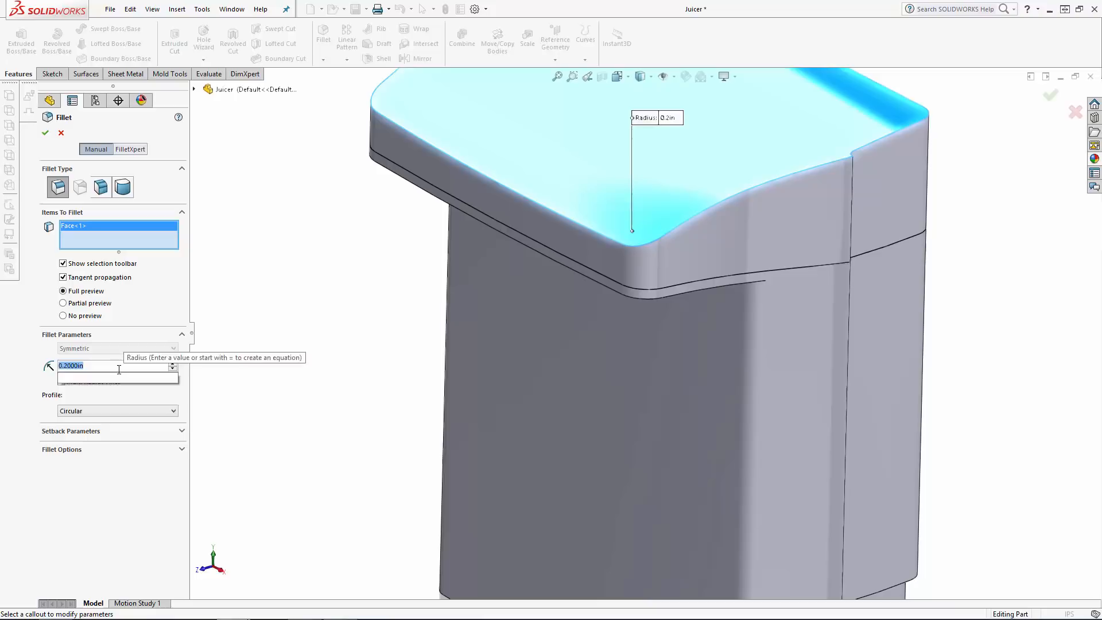
click(45, 133)
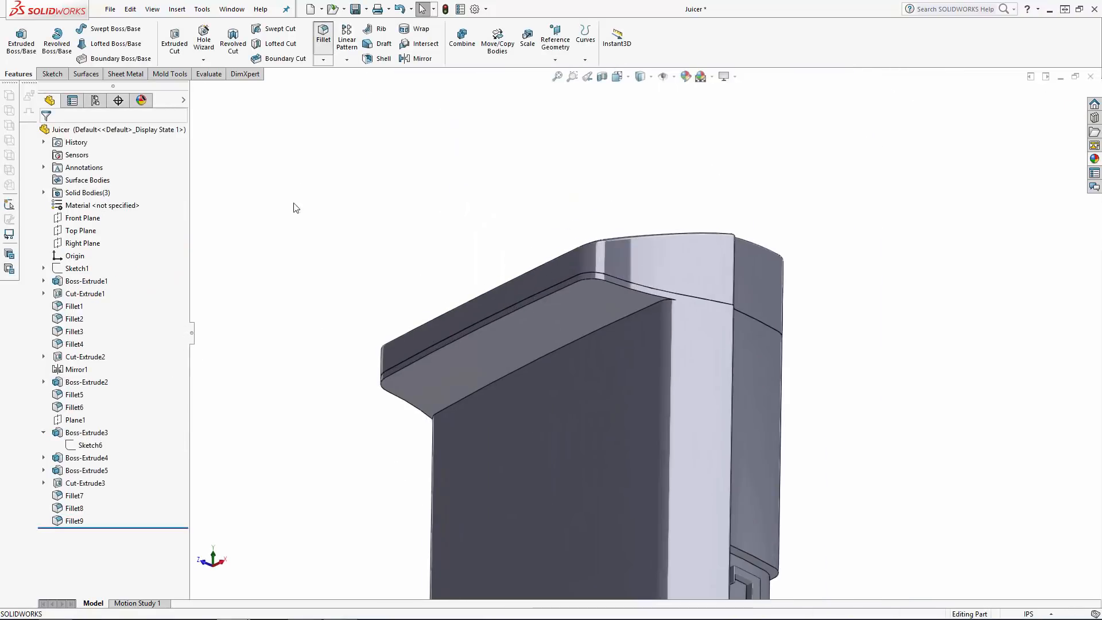
click(323, 39)
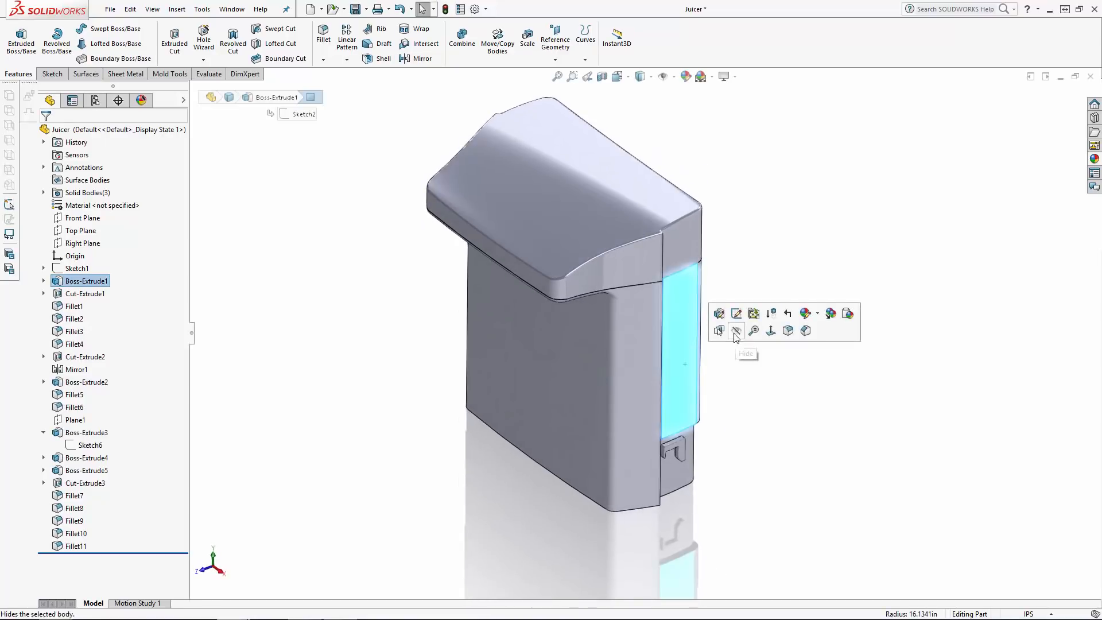
- Hide the other bodies and shell the lid to 0.150 in walls with its bottom face removed, accepting the warning
click(737, 330)
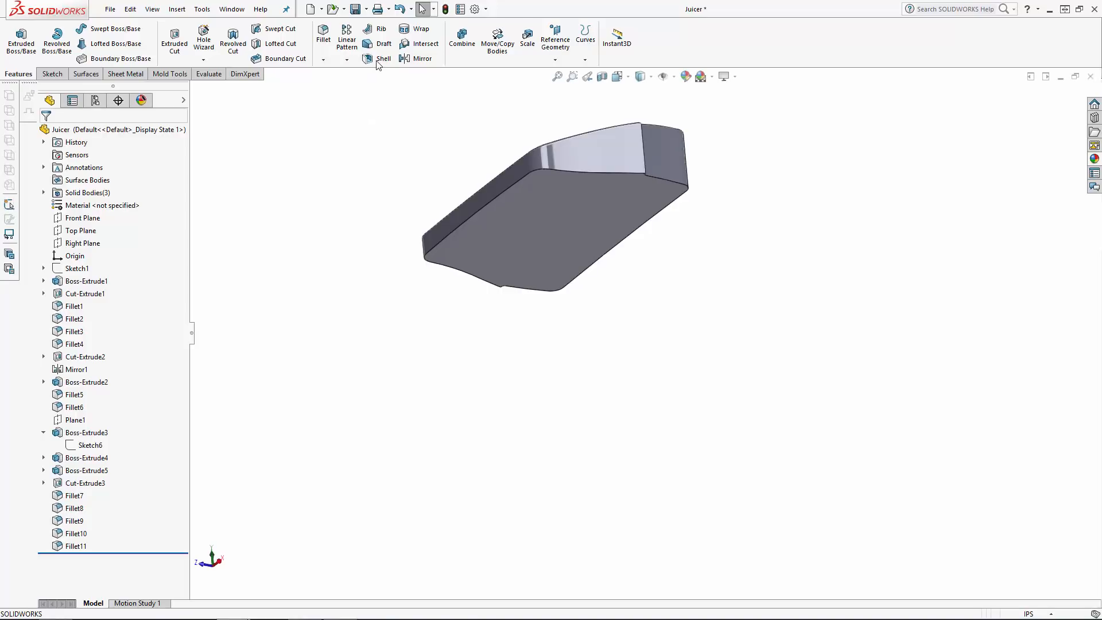
click(383, 59)
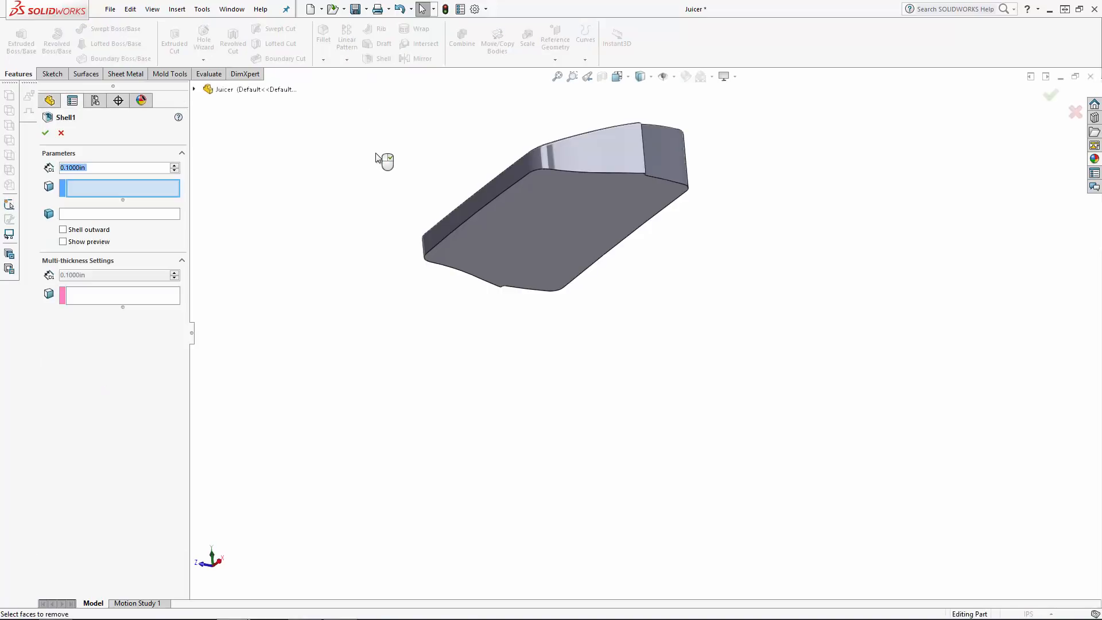
text(0.150)
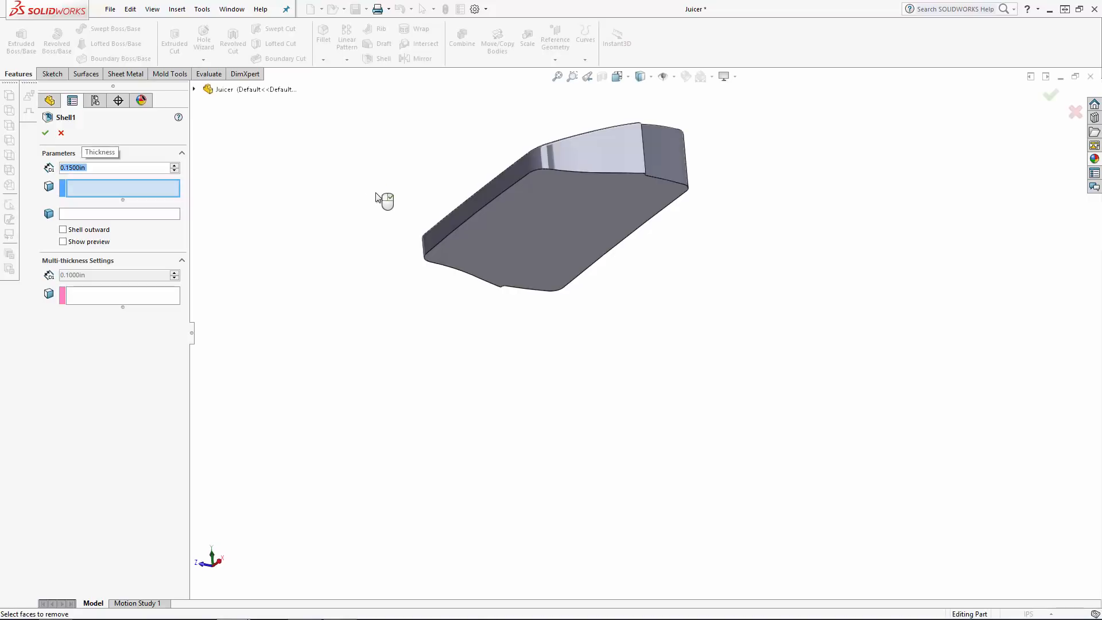
click(537, 232)
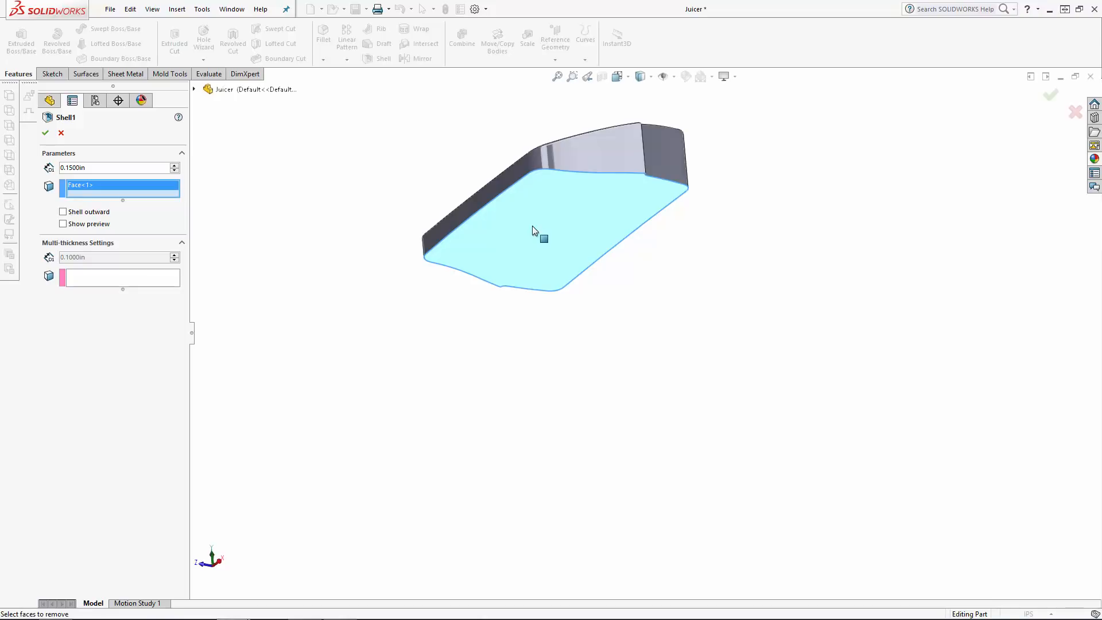
click(45, 133)
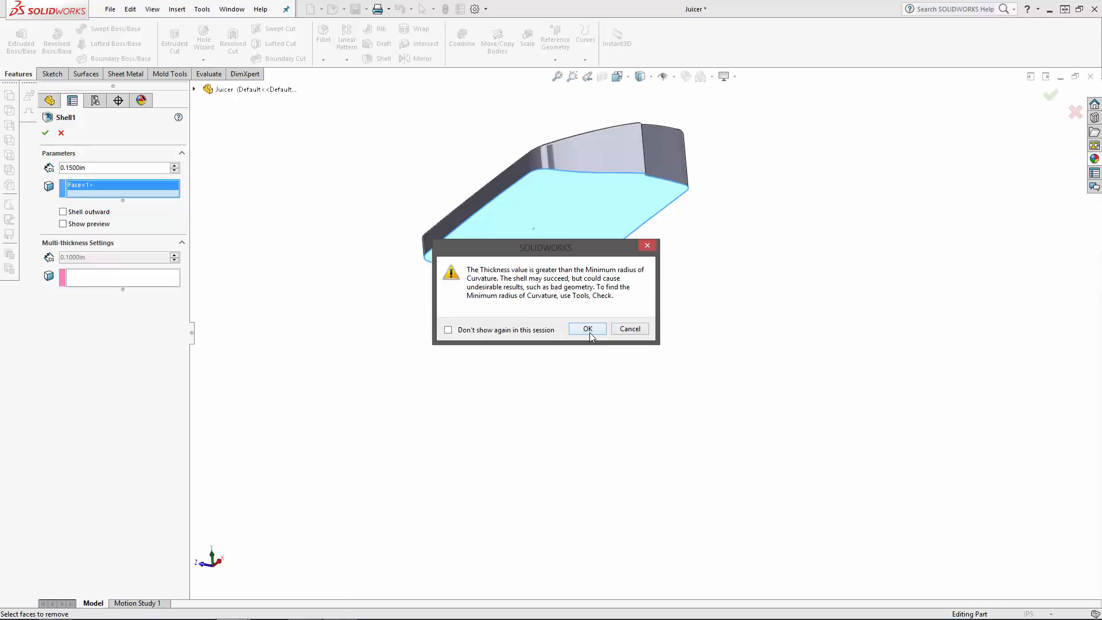
click(587, 329)
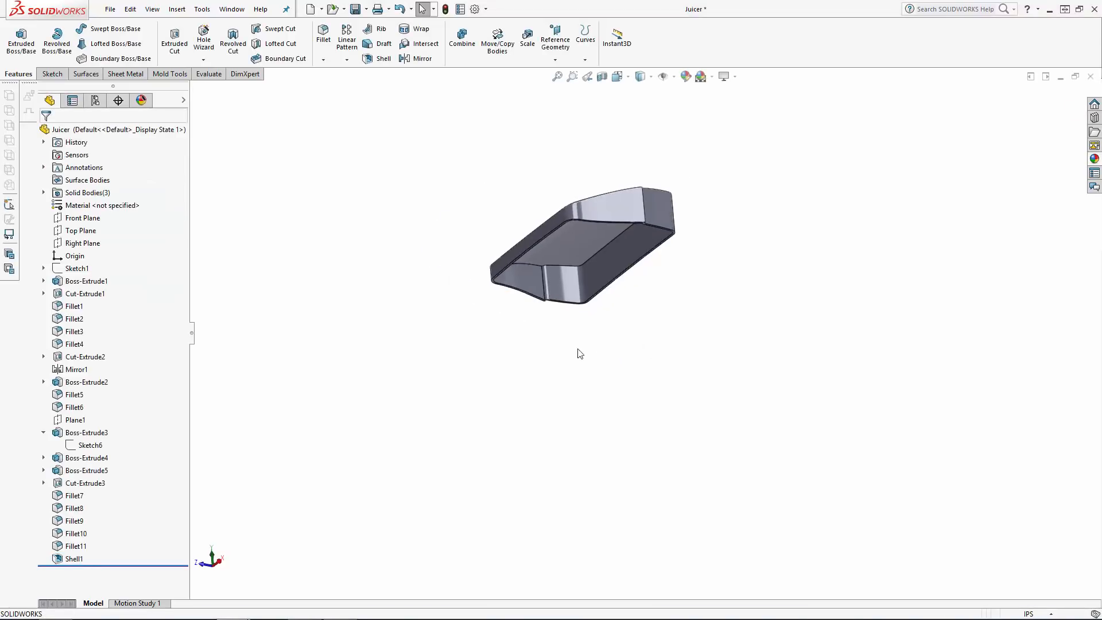
- Fillet the hollow lid's inner rim edges at 0.05 in radius
click(323, 39)
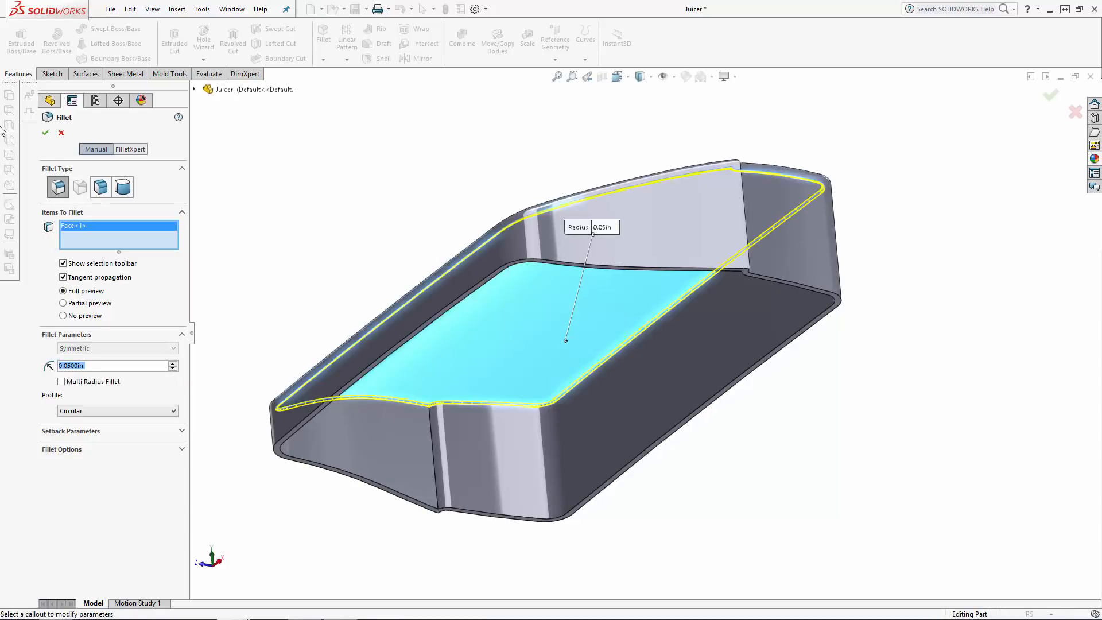
click(45, 133)
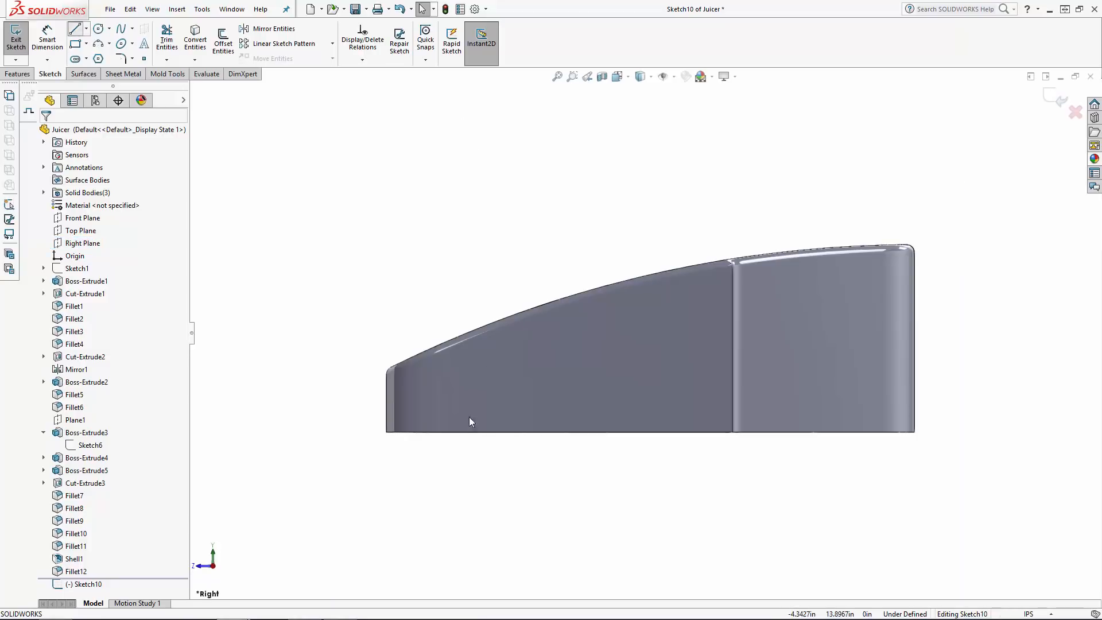
- Draw a vertical split line through the lid and use Split to divide it into separate bodies, keeping them all
drag(441, 428, 441, 291)
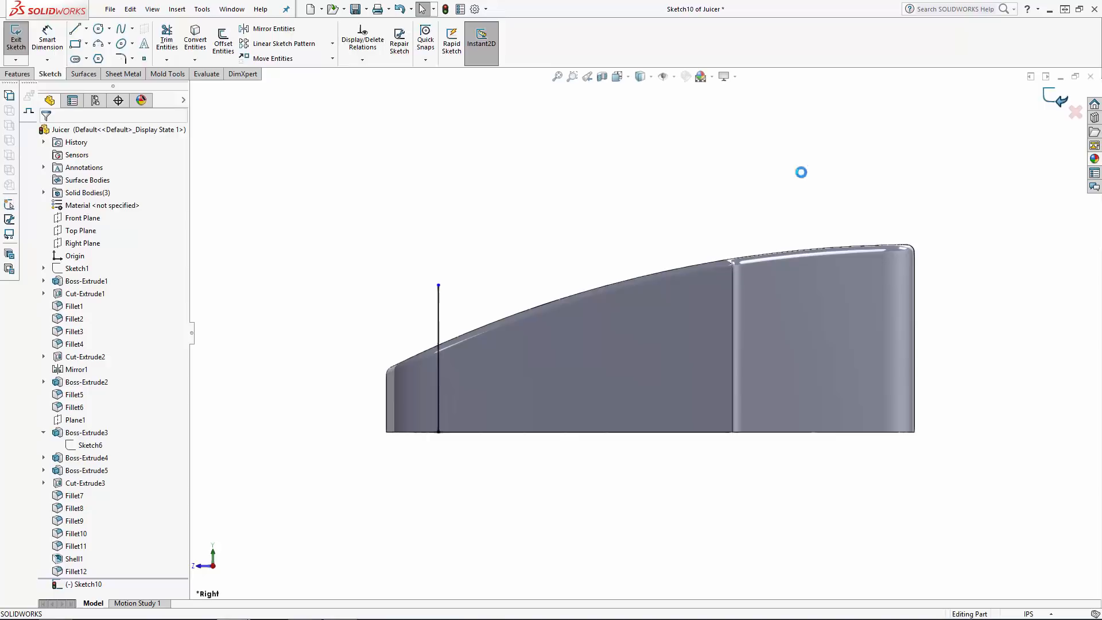
click(177, 8)
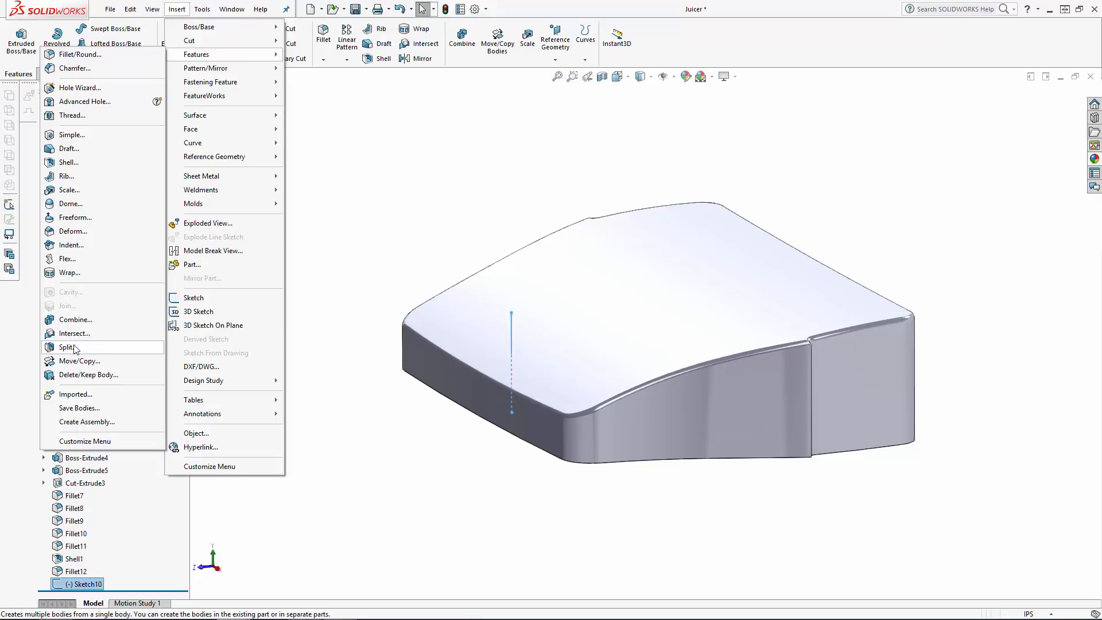
click(66, 346)
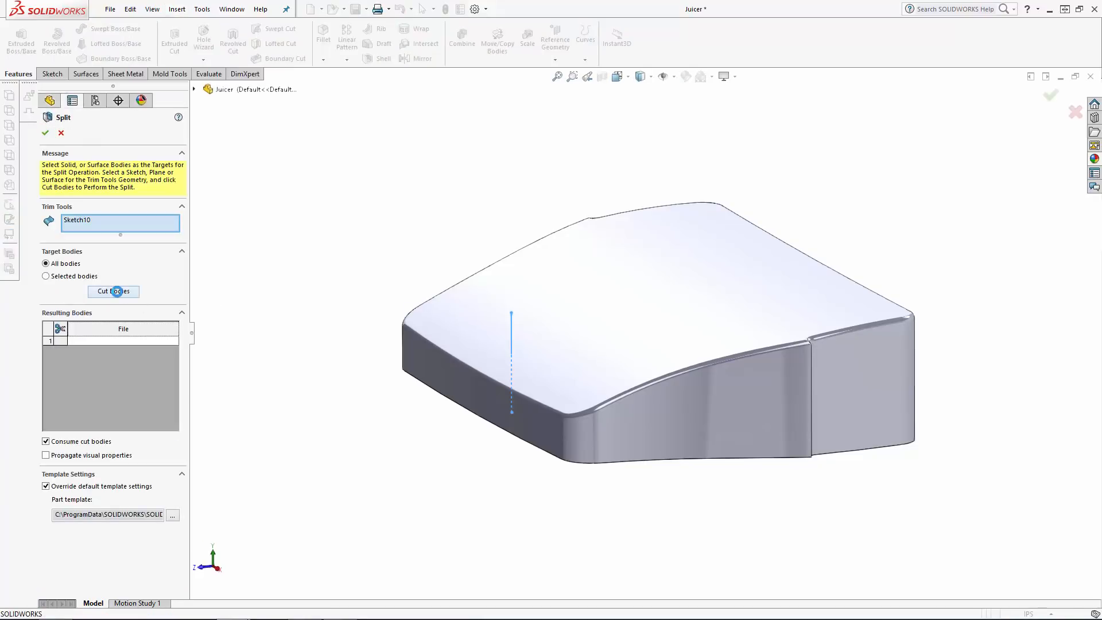
click(113, 290)
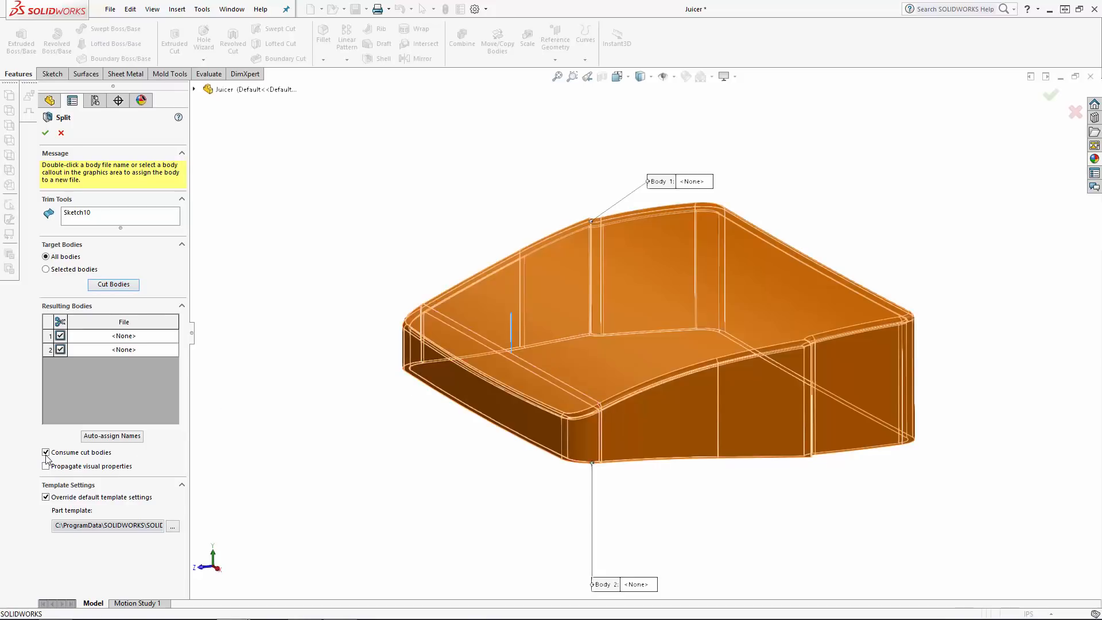
click(45, 453)
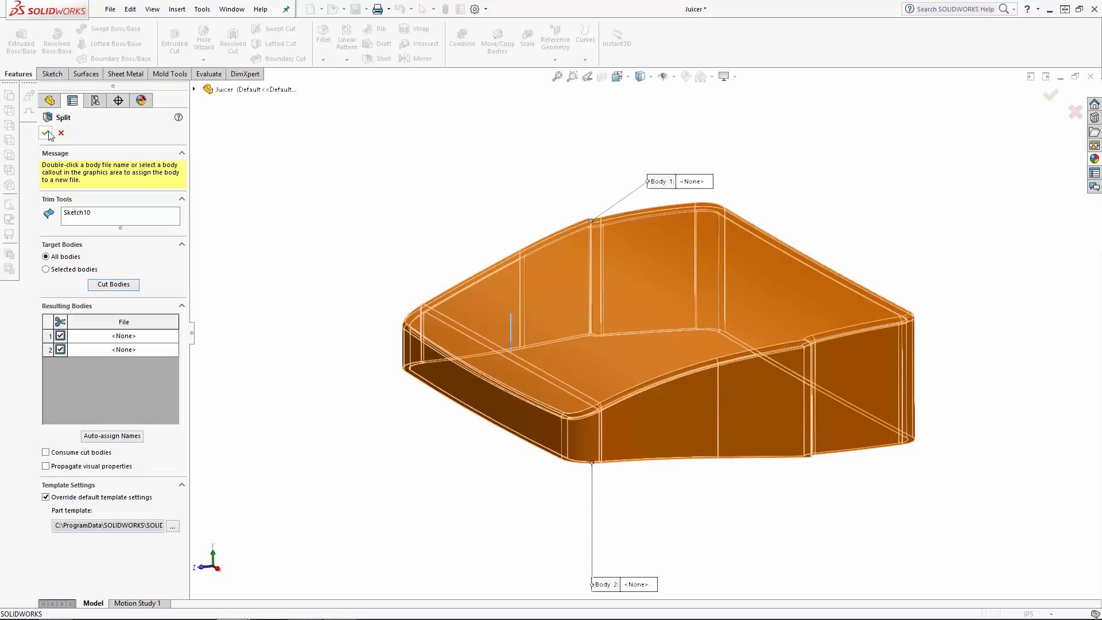
click(46, 116)
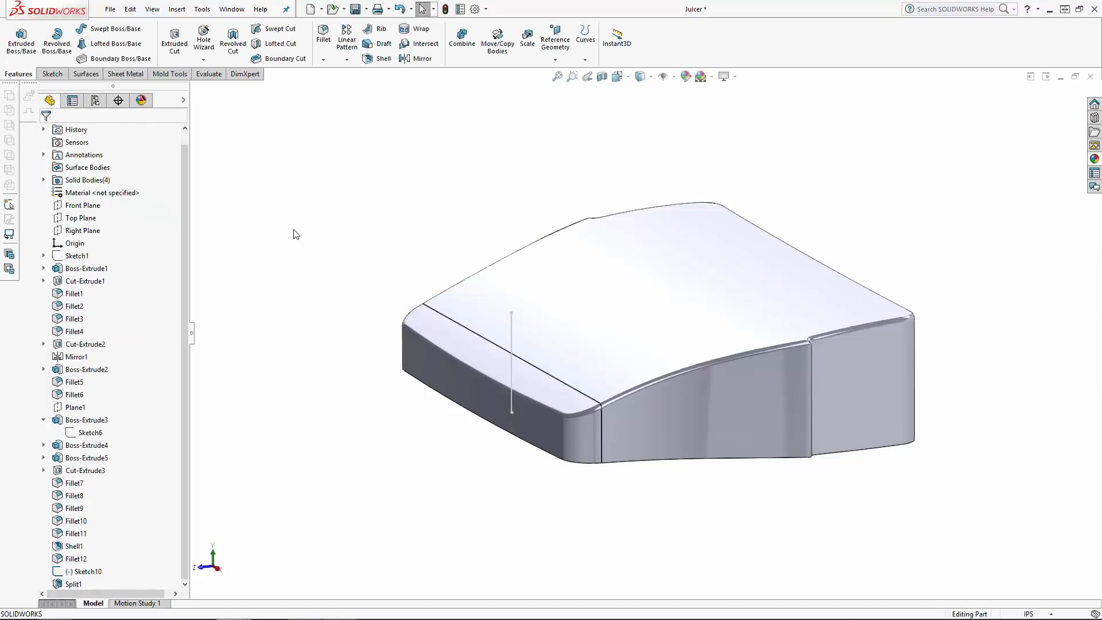
click(87, 570)
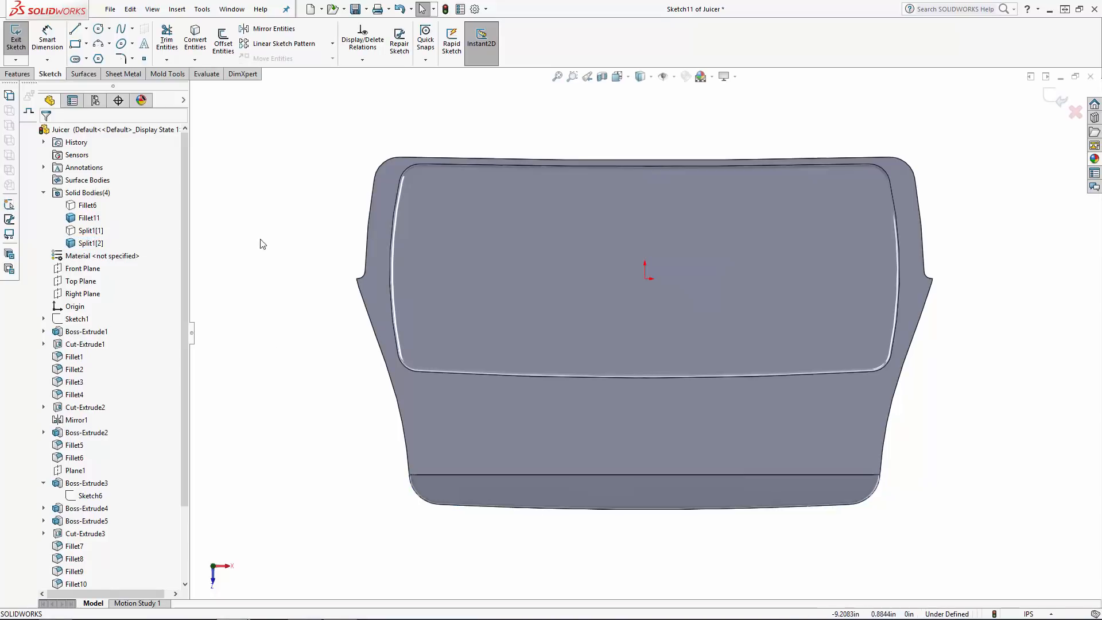
- Project the top rim edges into a sketch, trim the outline, and extrude it as a new body
click(223, 39)
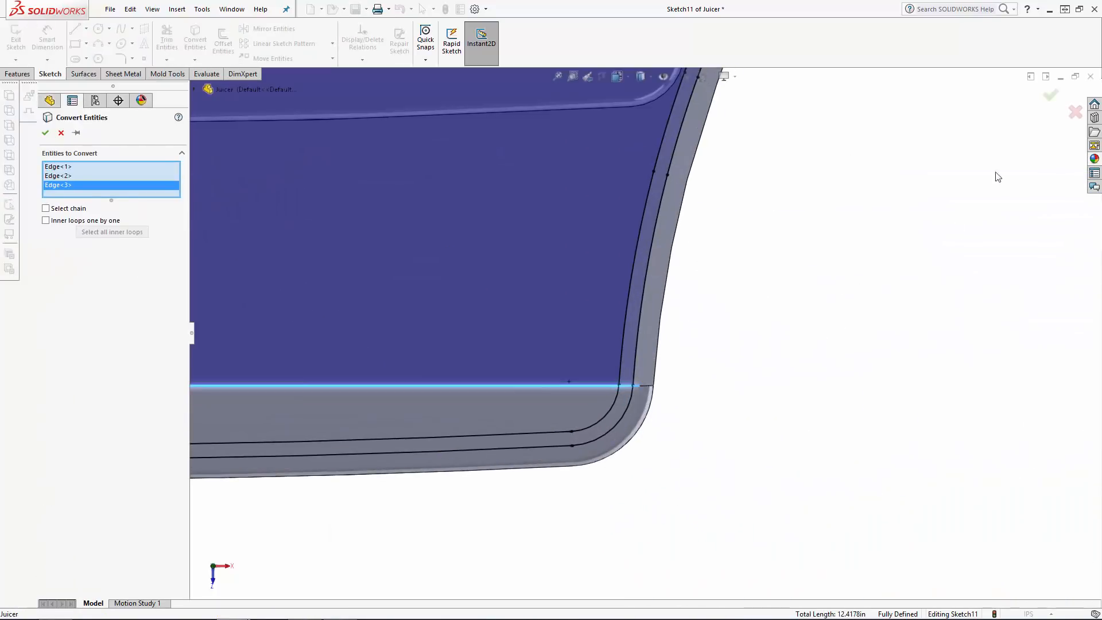
click(166, 39)
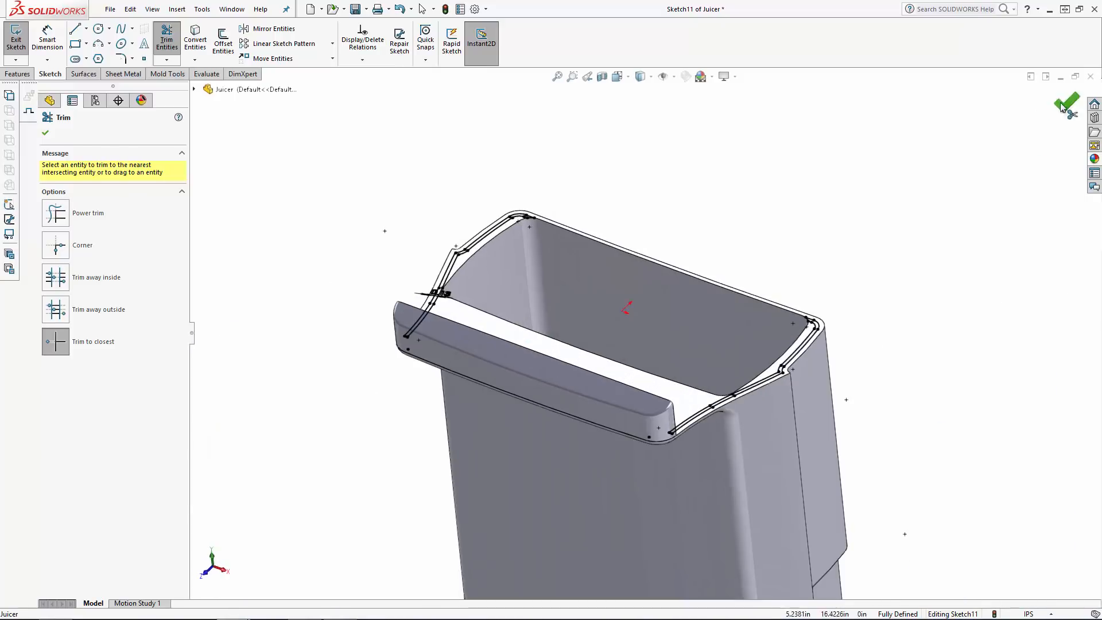
click(1065, 104)
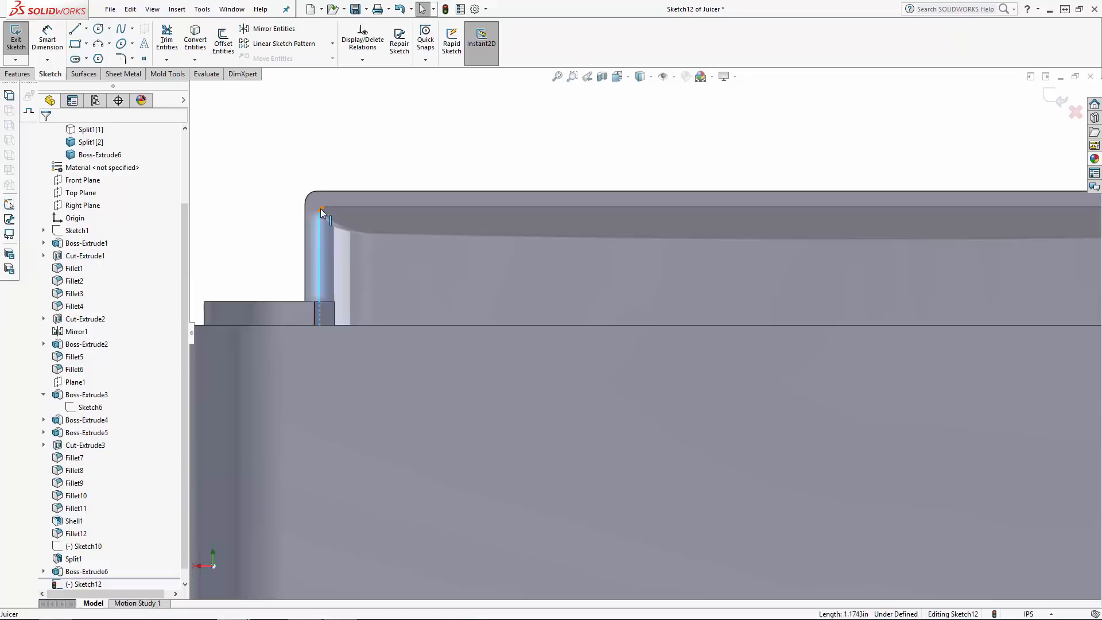
- Offset the rim edge 0.08 in toward the inside and extrude a 0.25 in thin wall from it
click(223, 39)
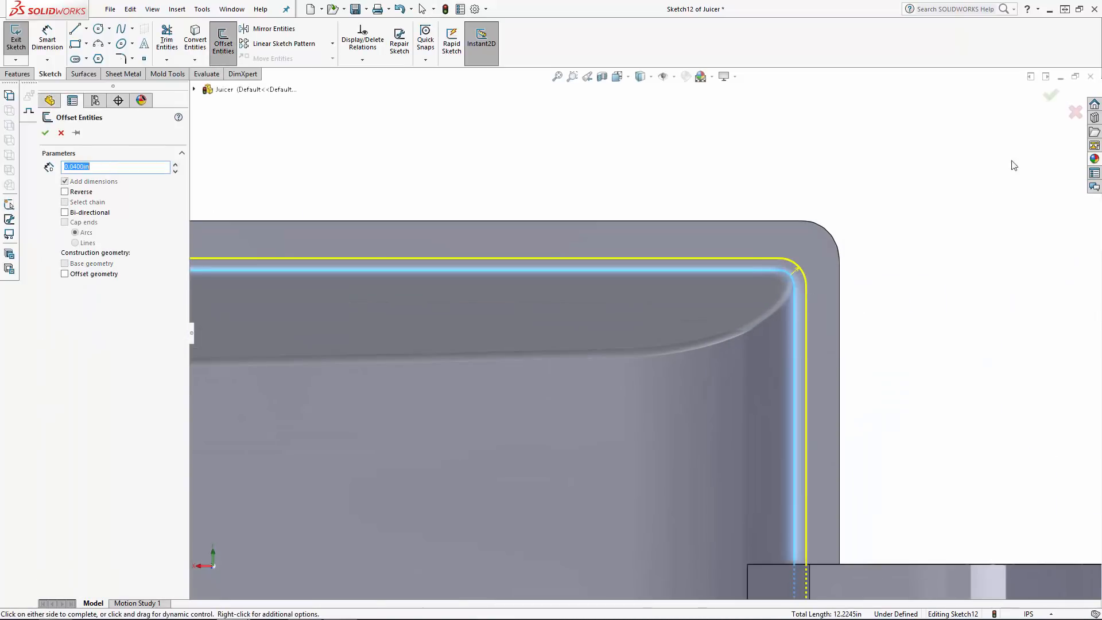
click(64, 192)
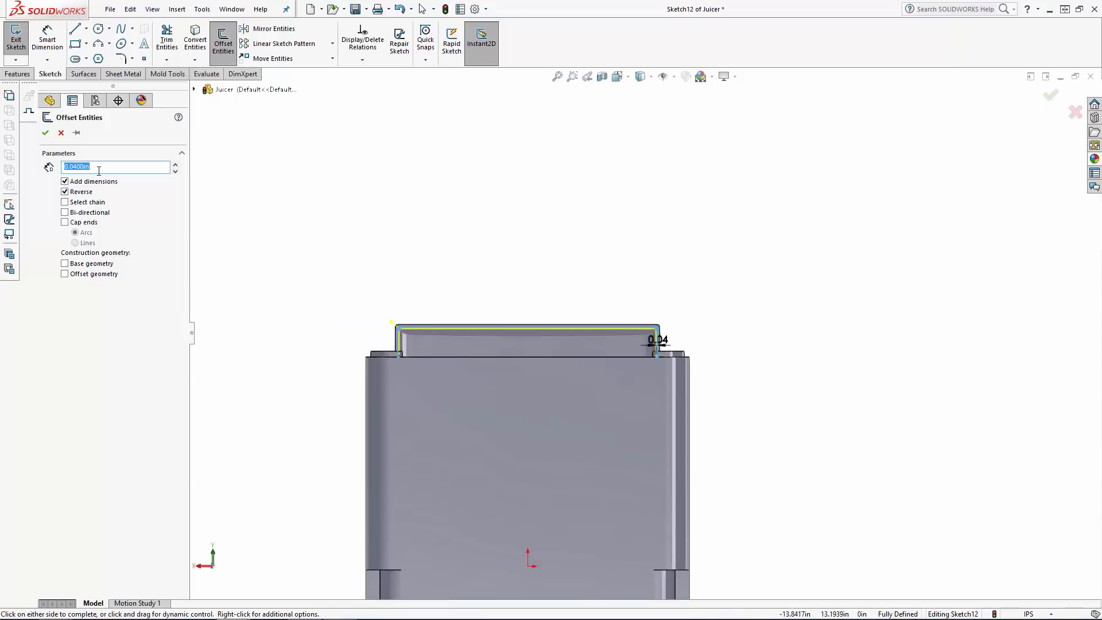
text(0.0800in)
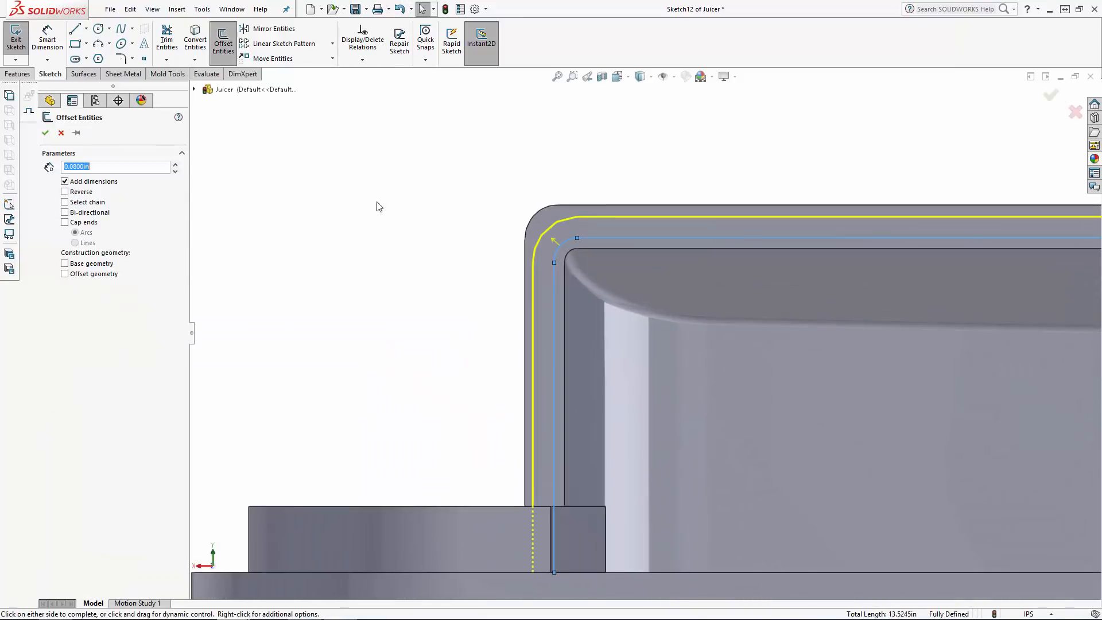
click(74, 28)
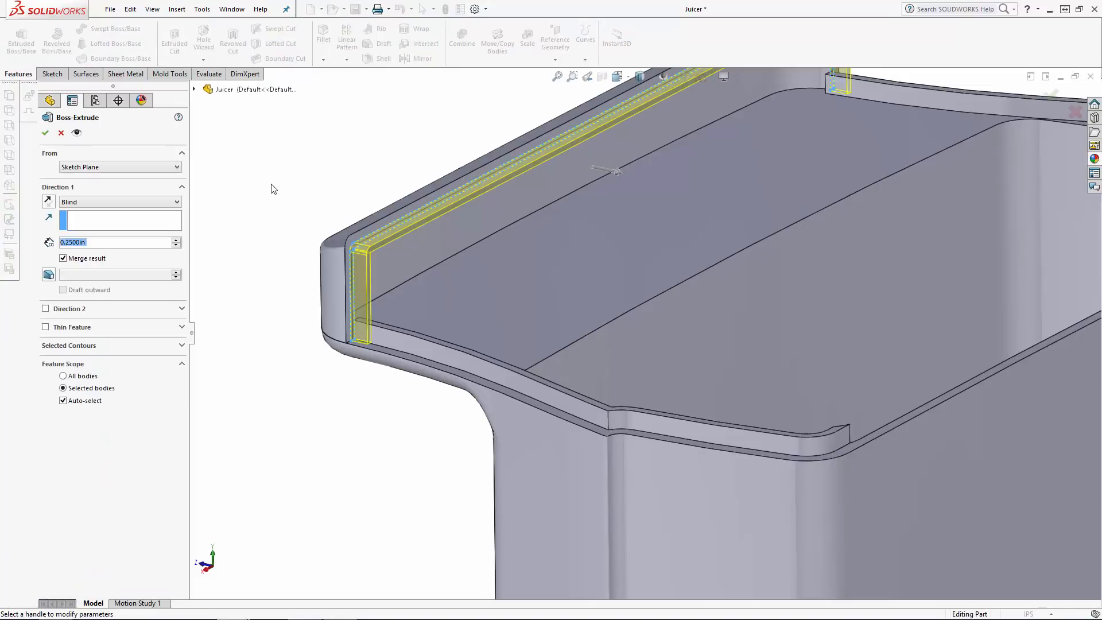
click(46, 133)
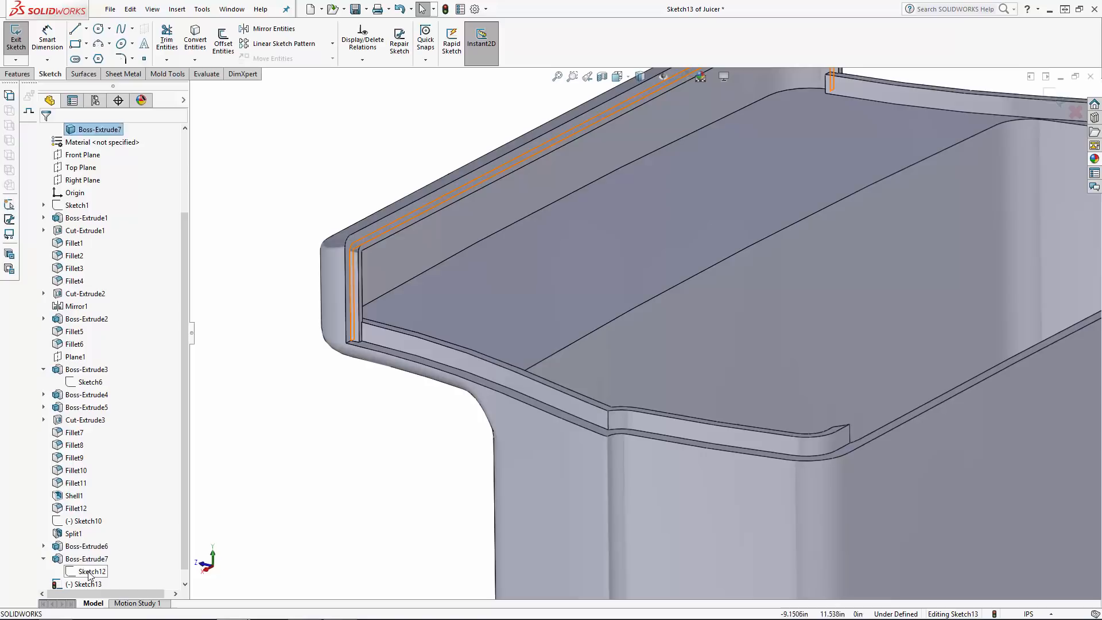
- Offset the wall outline in Sketch13 for clearance and cut it into the model
click(223, 39)
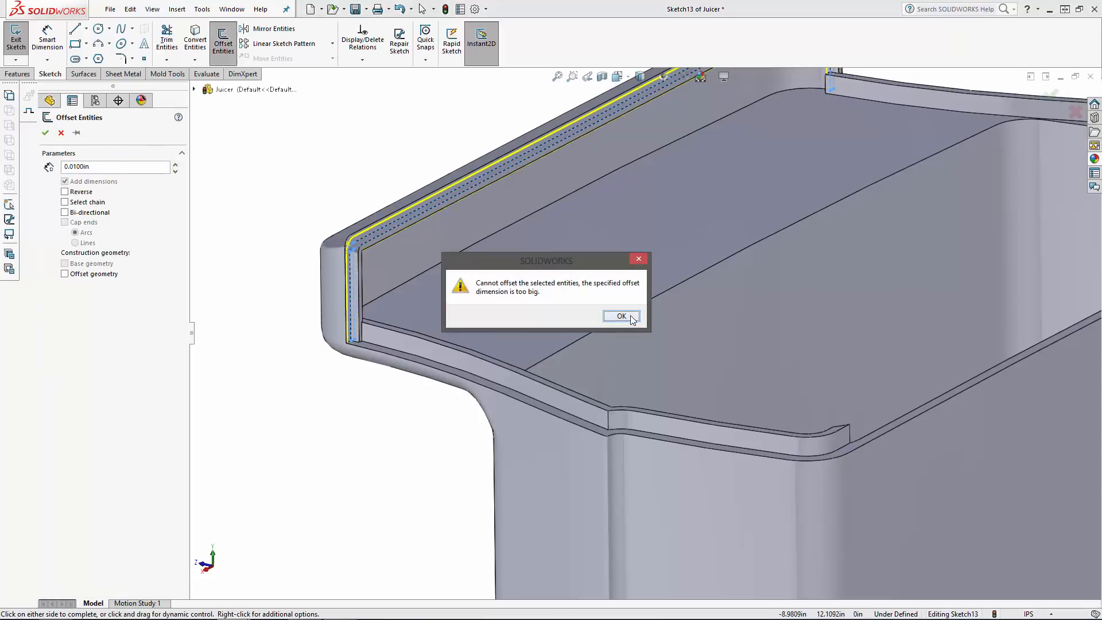
click(620, 315)
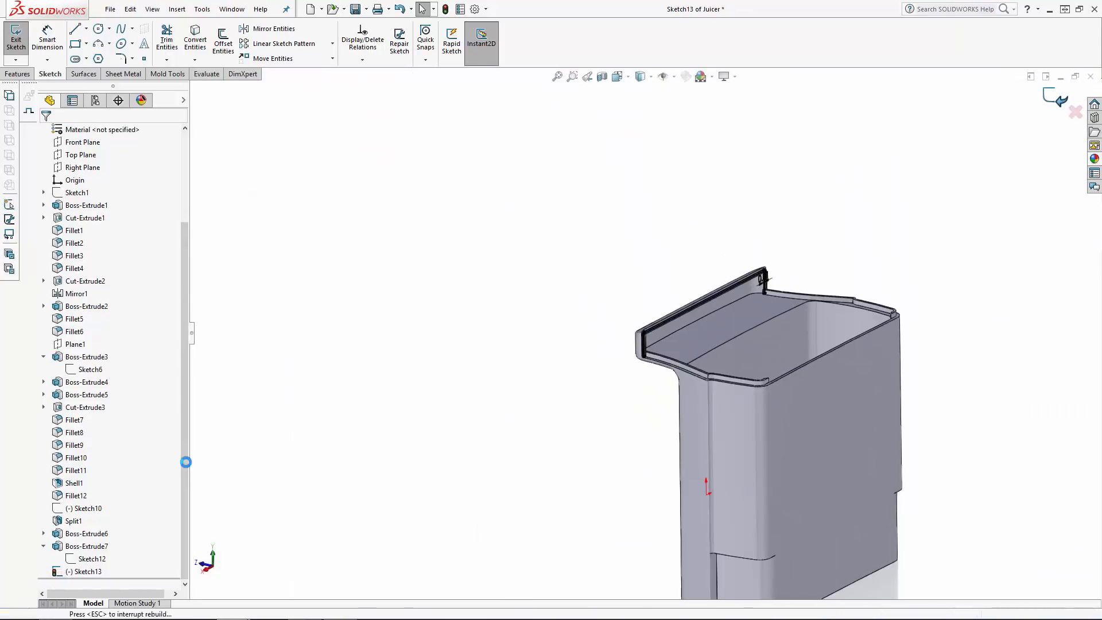
click(15, 39)
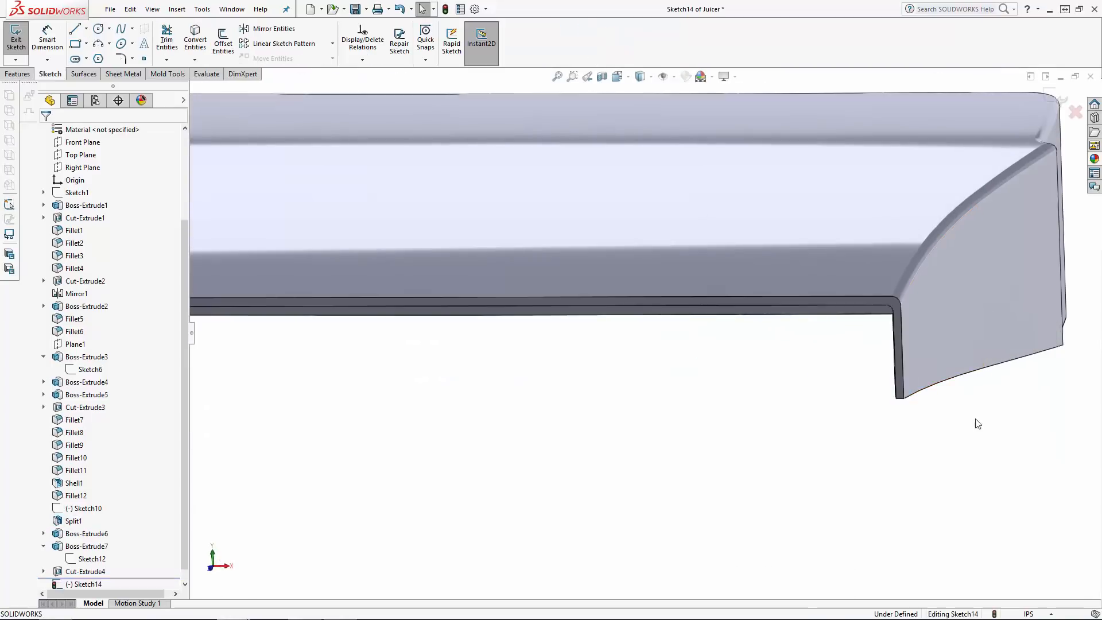
- Cut the clearance recess into the lid body and show all juicer bodies again
click(223, 39)
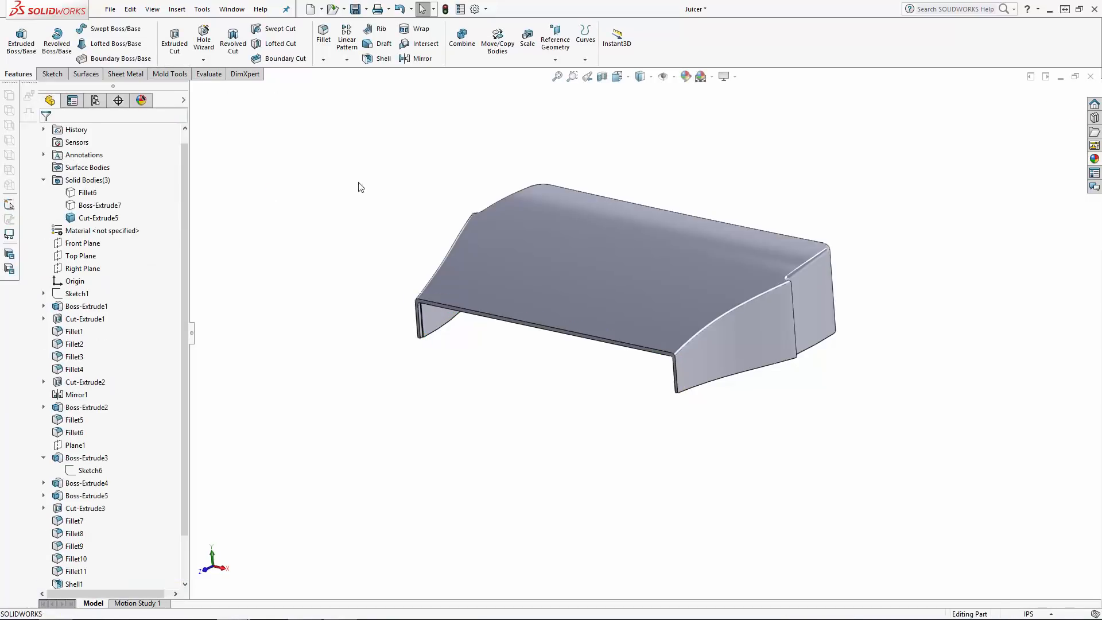
click(96, 204)
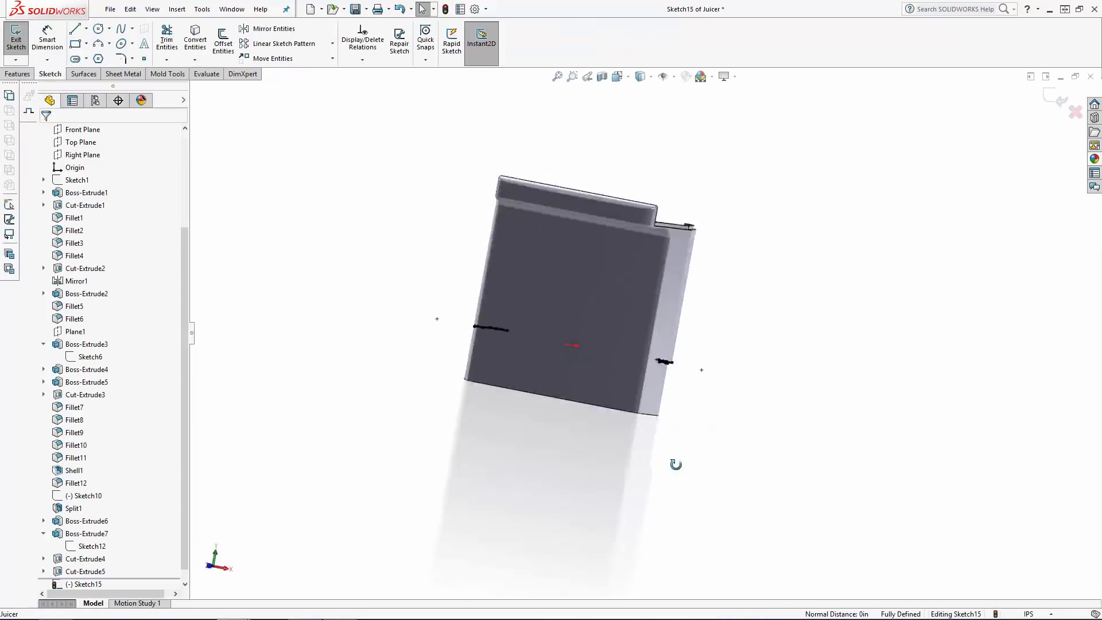
click(15, 37)
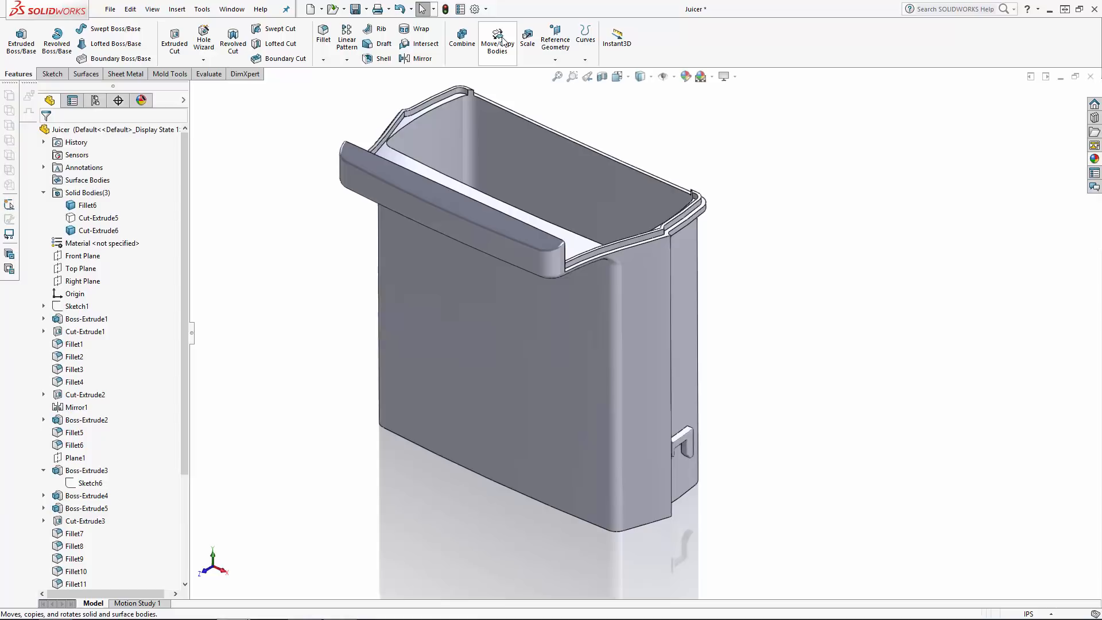
- Copy the side clip body 5.9000 in up in Y with Move/Copy Bodies, keeping the original
click(498, 43)
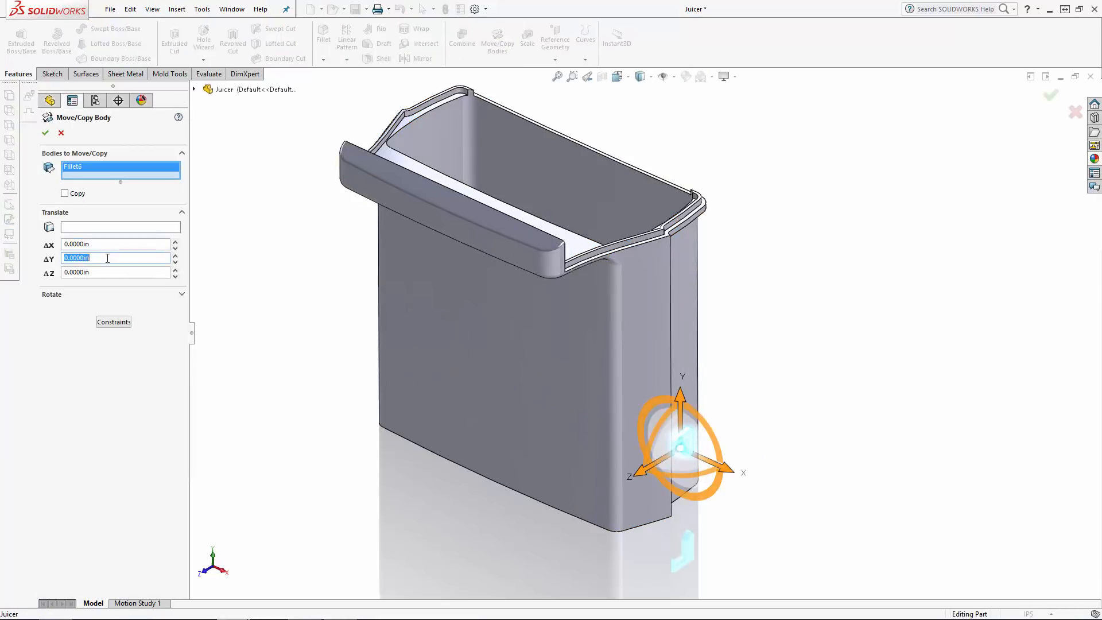
text(5.9000in)
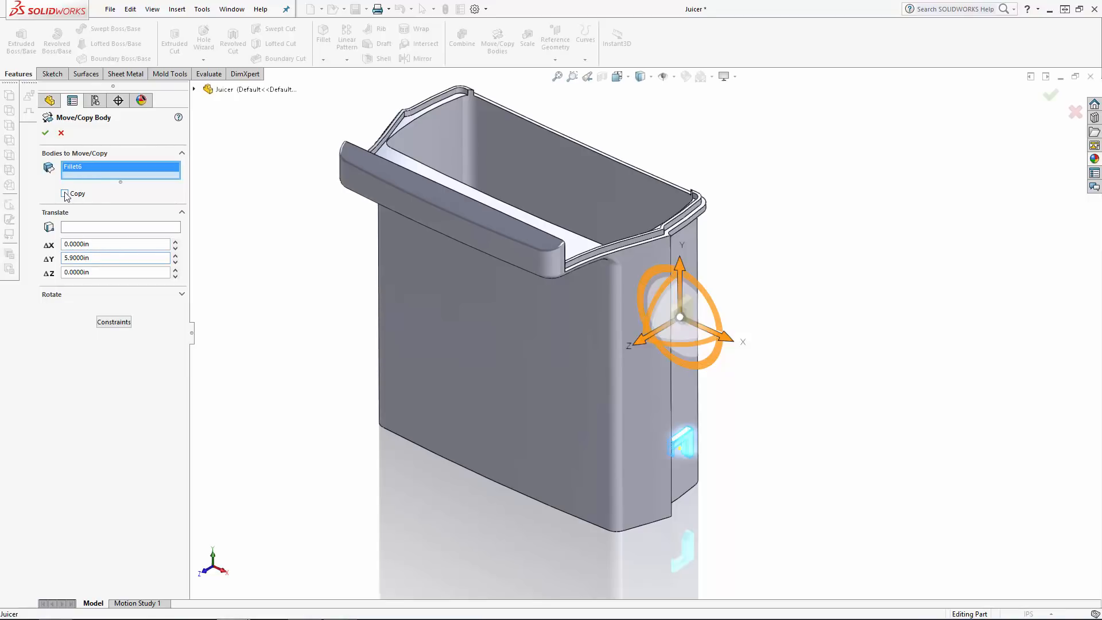
click(44, 133)
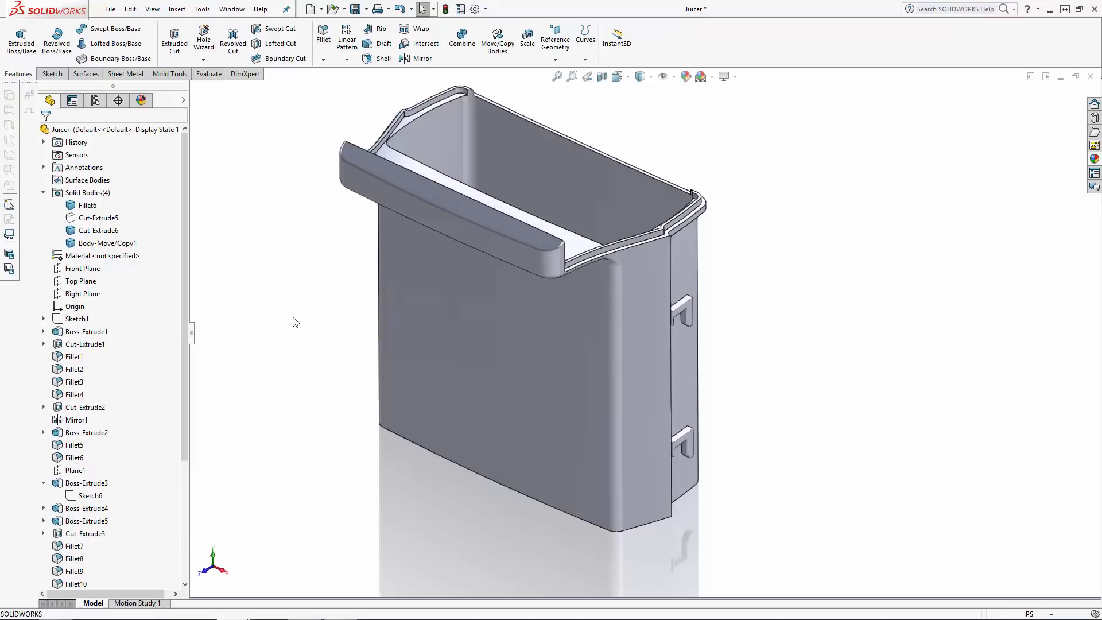
click(83, 293)
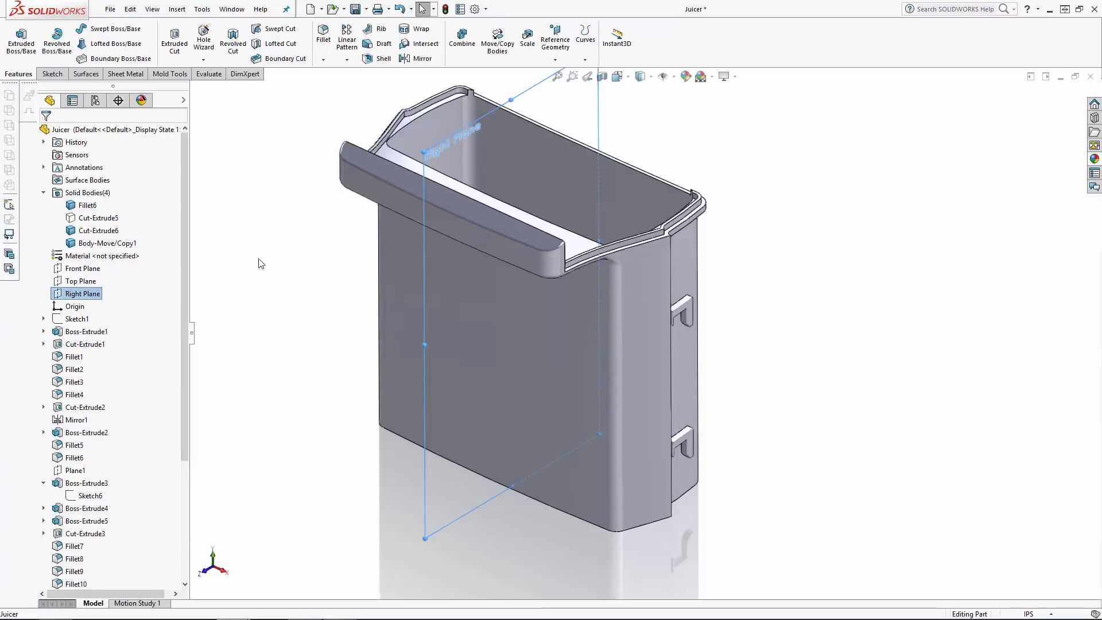
- Mirror the two clip bodies across the Right Plane, giving six solid bodies
click(83, 293)
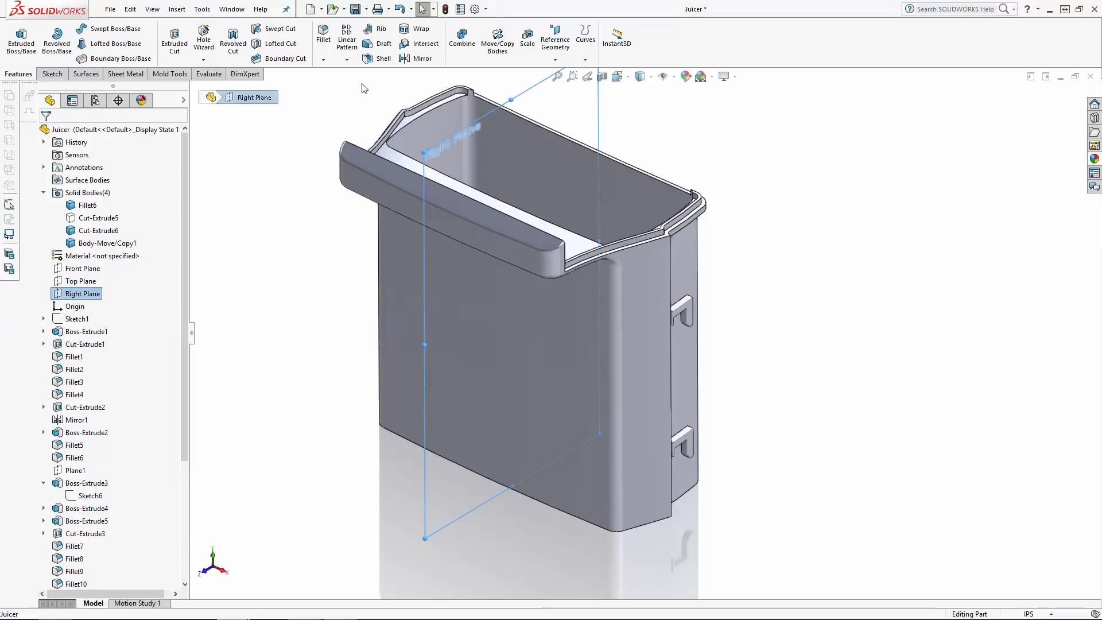
click(422, 58)
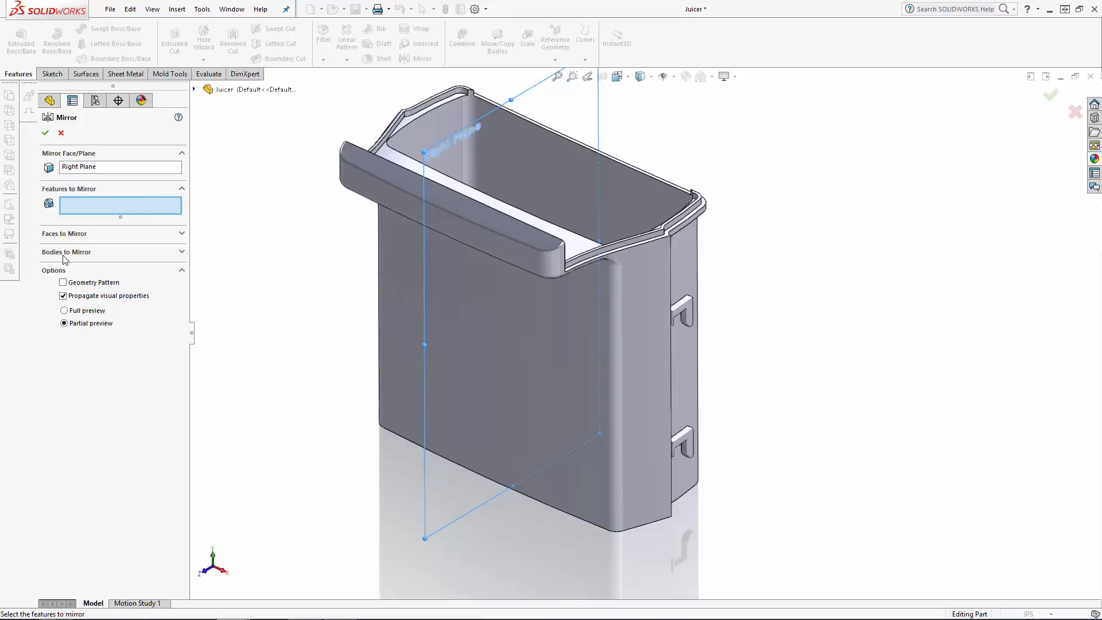
click(686, 312)
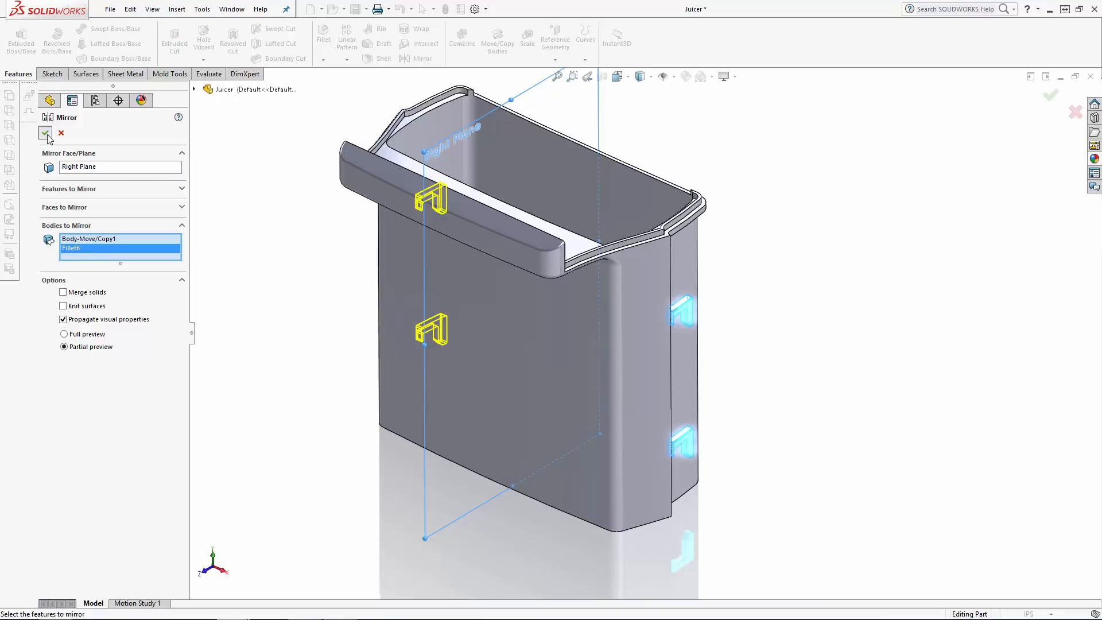
click(45, 134)
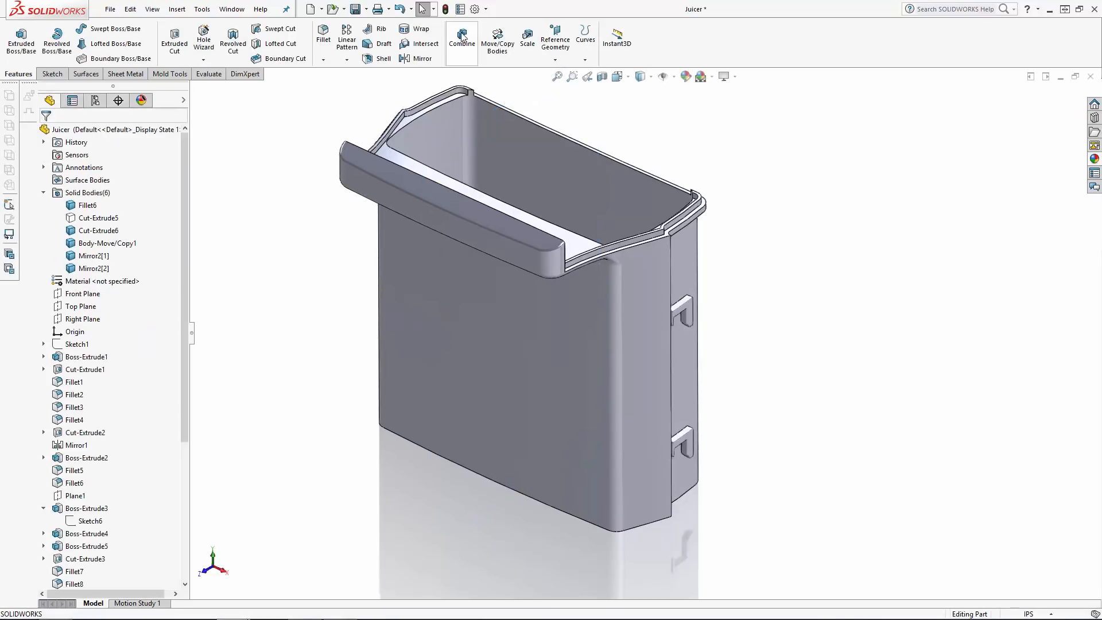
mouse_move(588, 382)
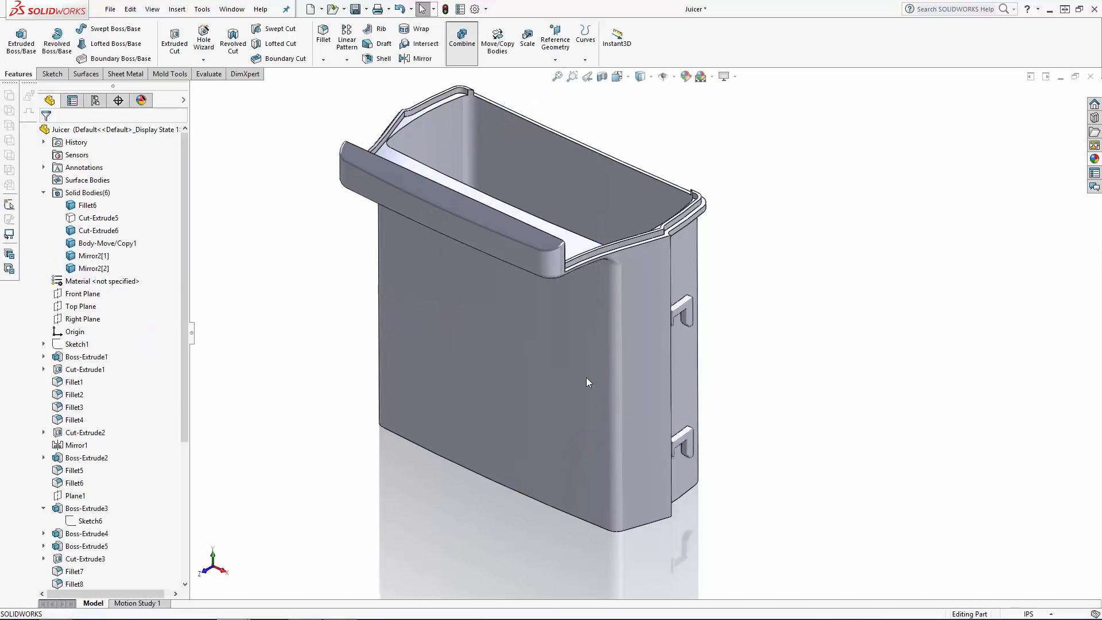
- Combine the clips into the juicer shell and fillet the clip edges at 0.02 in
click(462, 40)
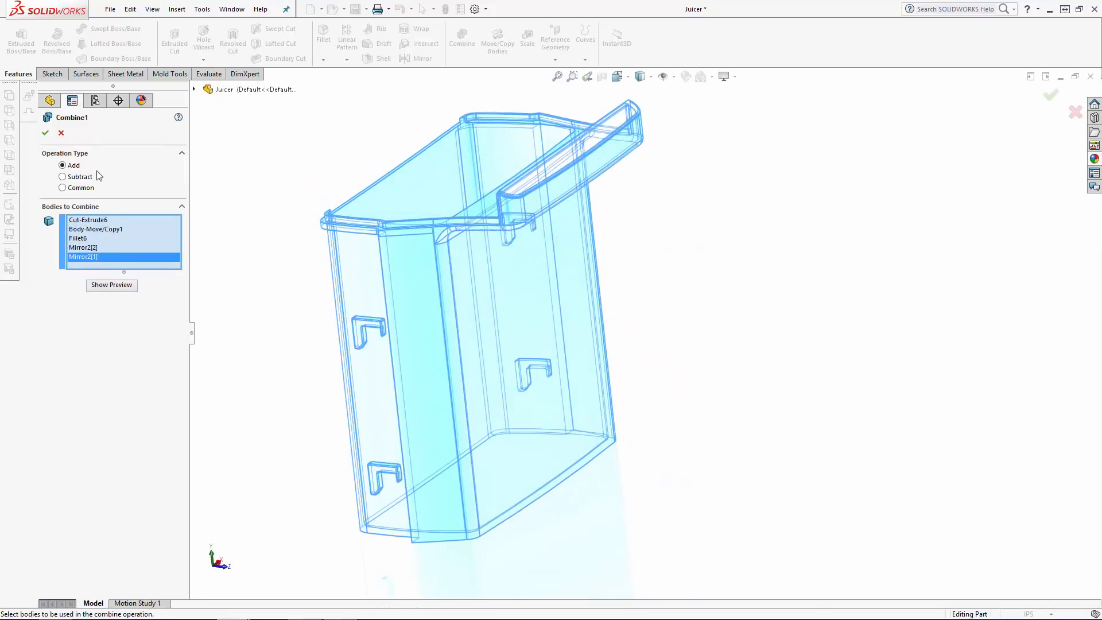
click(45, 133)
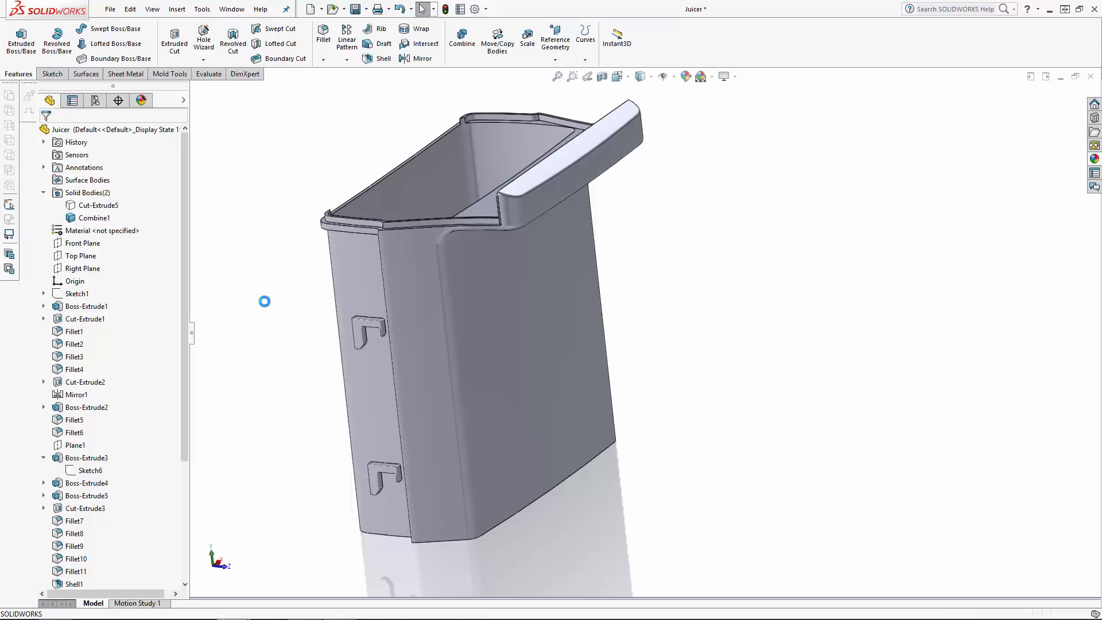
click(322, 39)
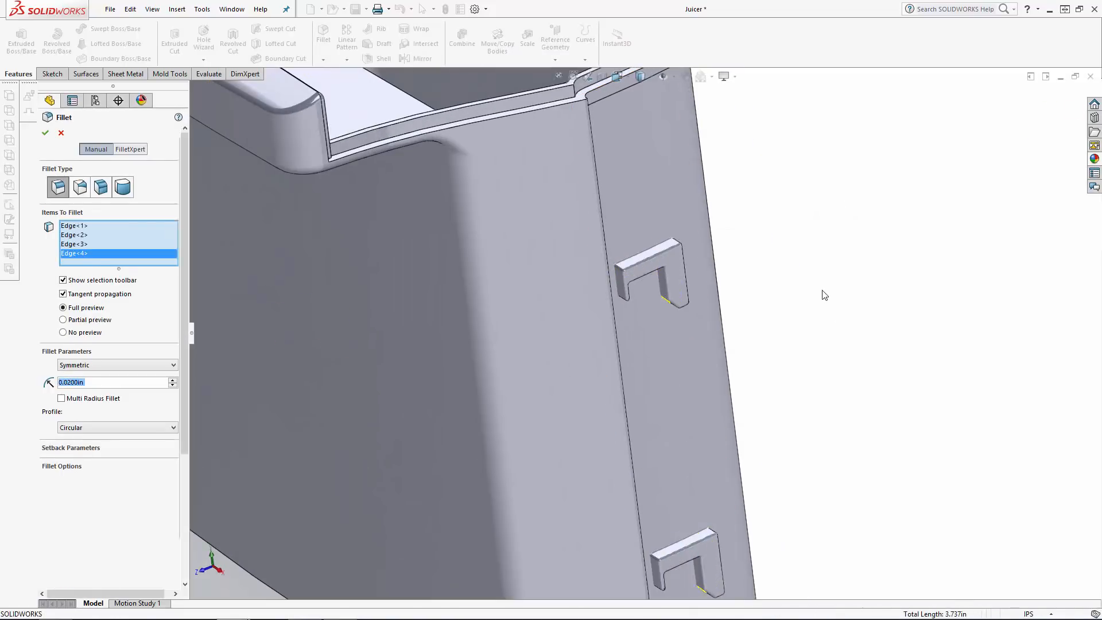
click(45, 133)
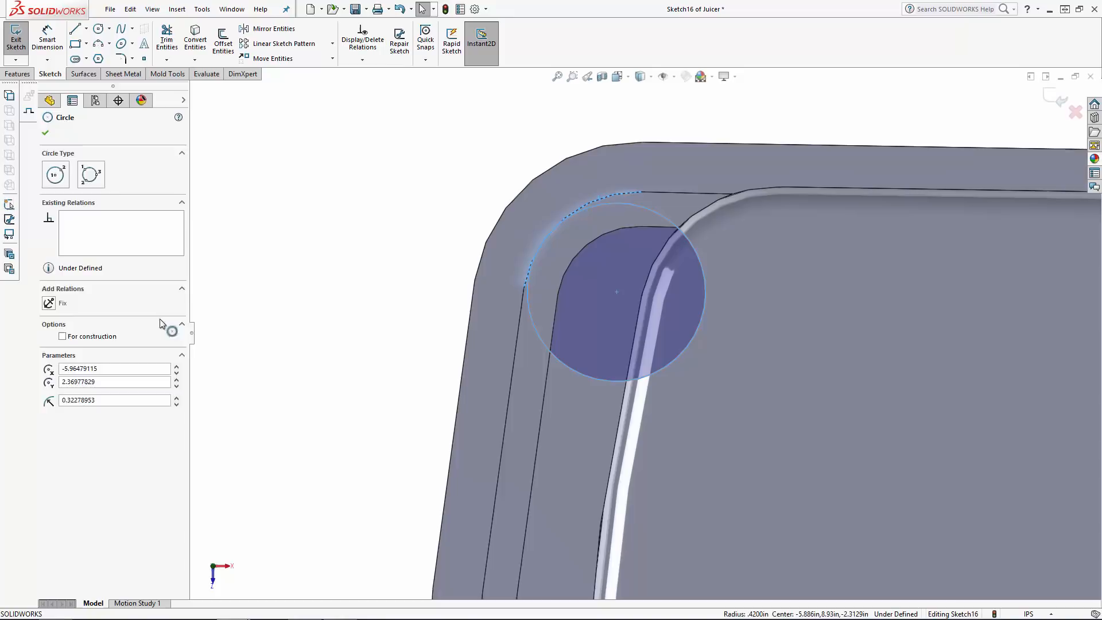
- Dimension the corner circles to 0.50 diameter and begin a plane offset 0.1 in from the rim face
click(47, 36)
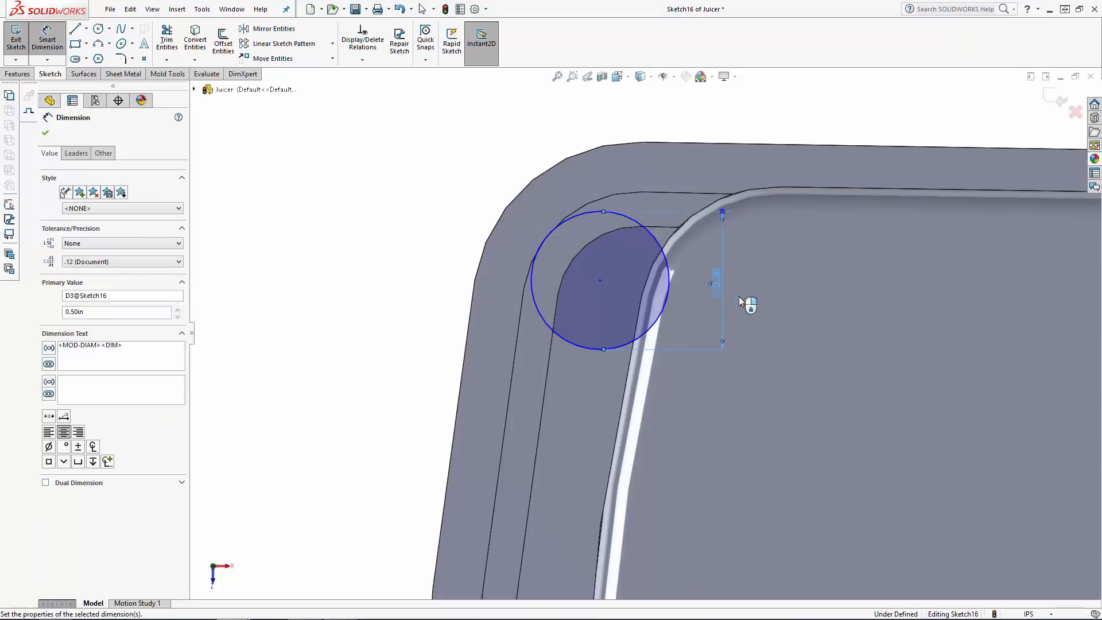
click(45, 133)
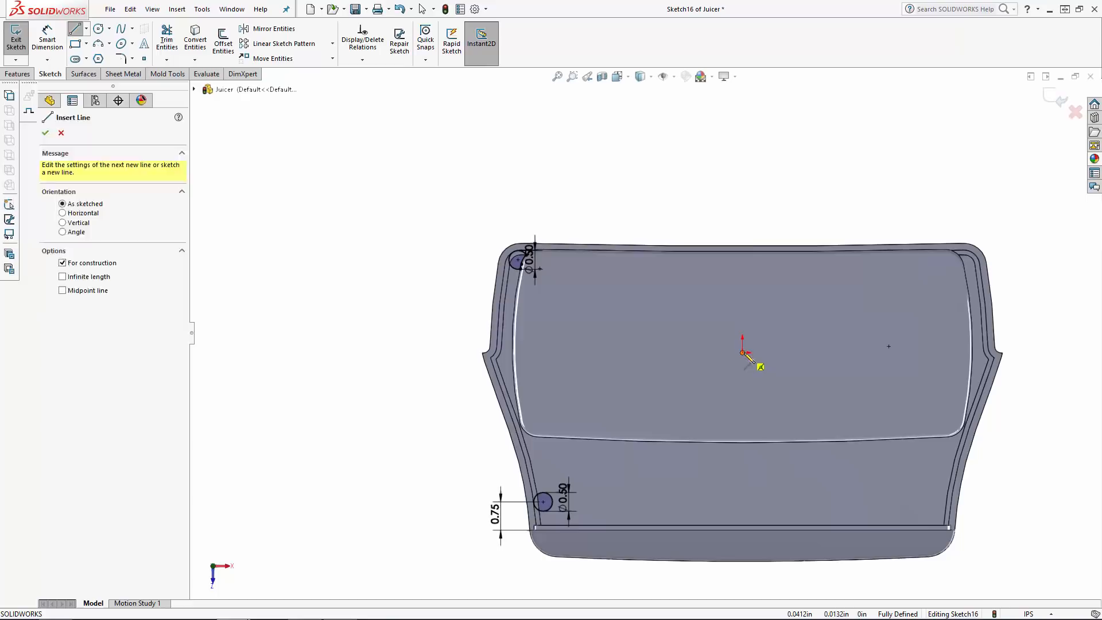
click(273, 29)
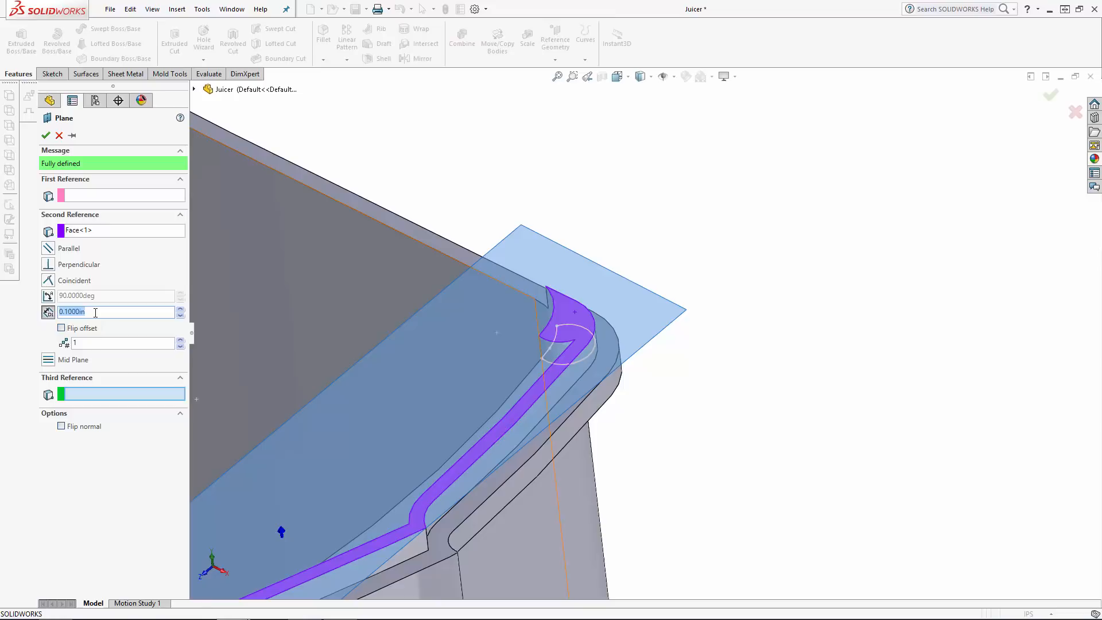
- Confirm the offset plane, extrude the lid with corner posts, and begin a 0.05 in post fillet
click(45, 136)
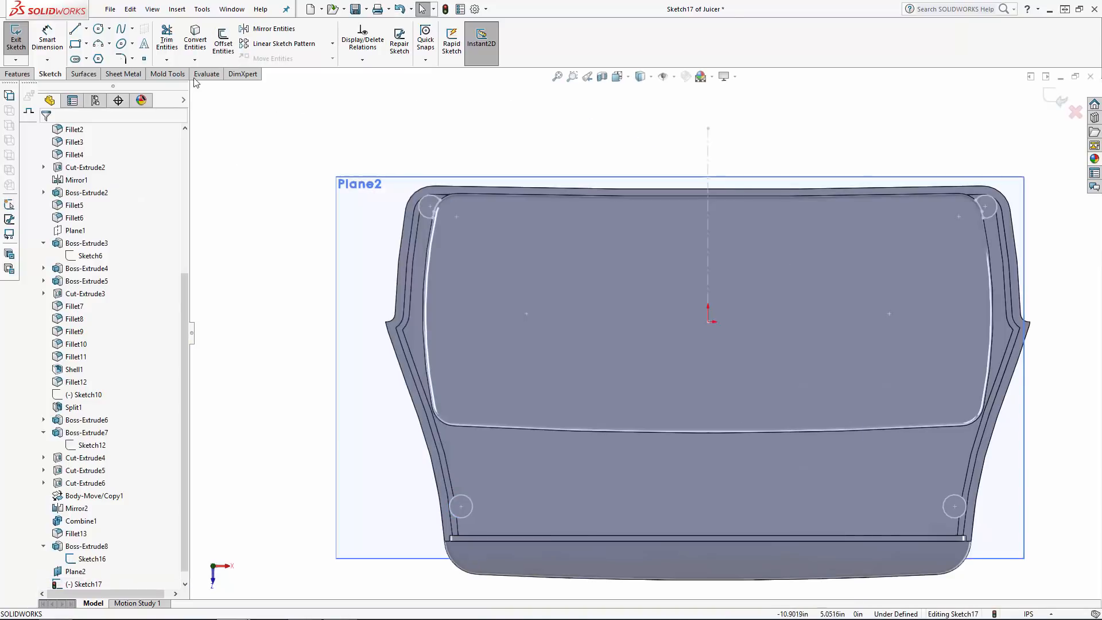
click(223, 39)
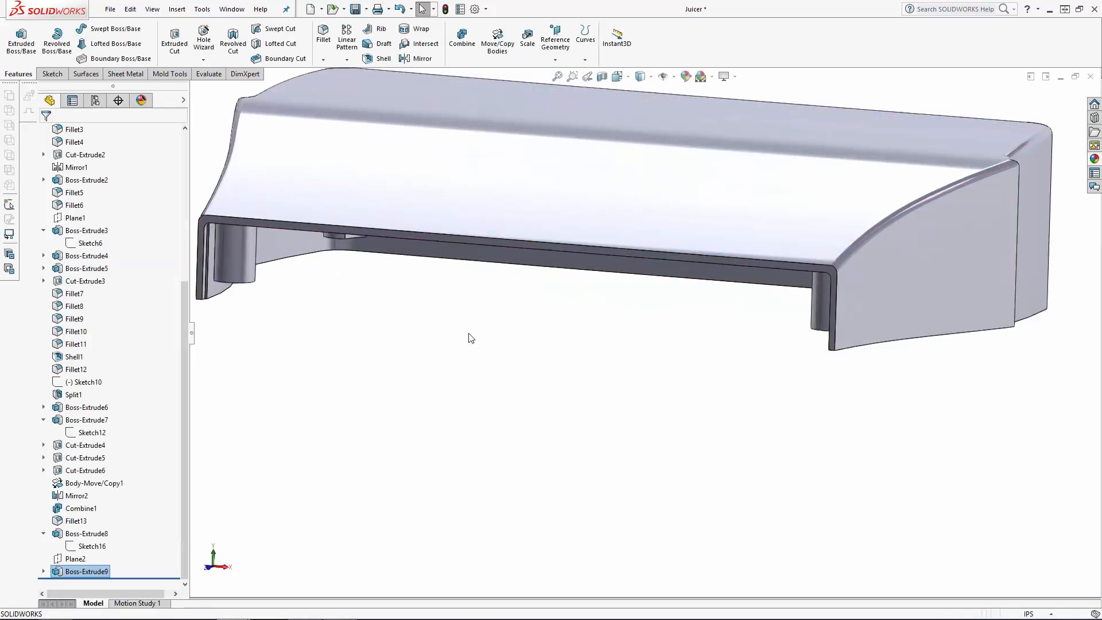
click(323, 33)
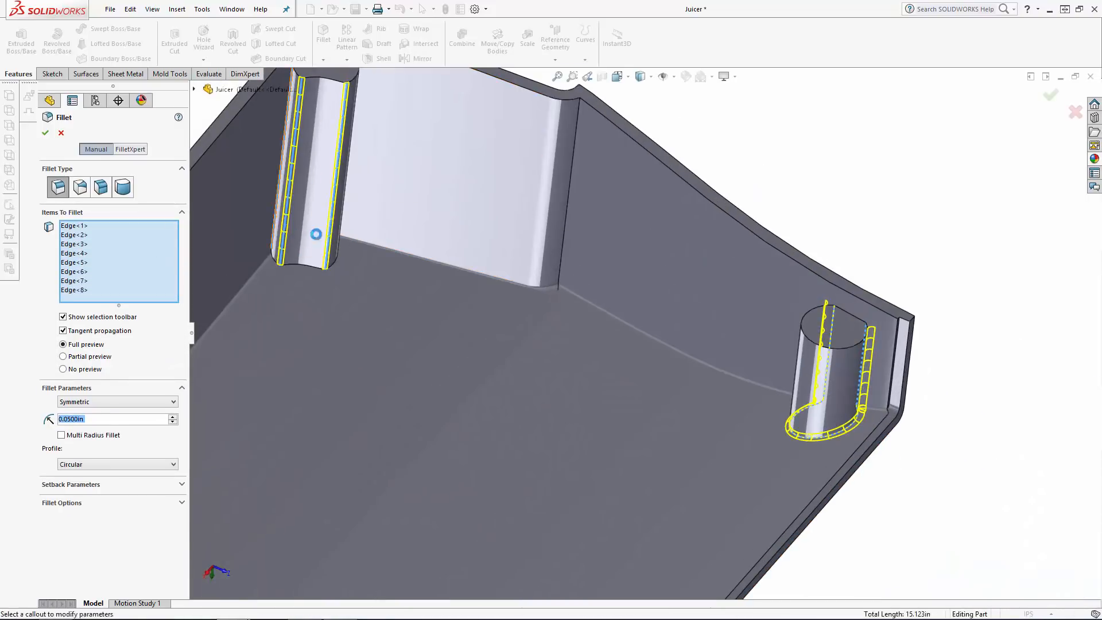
- Confirm the post-edge fillet and begin the 0.20 diameter corner circle sketch
click(45, 133)
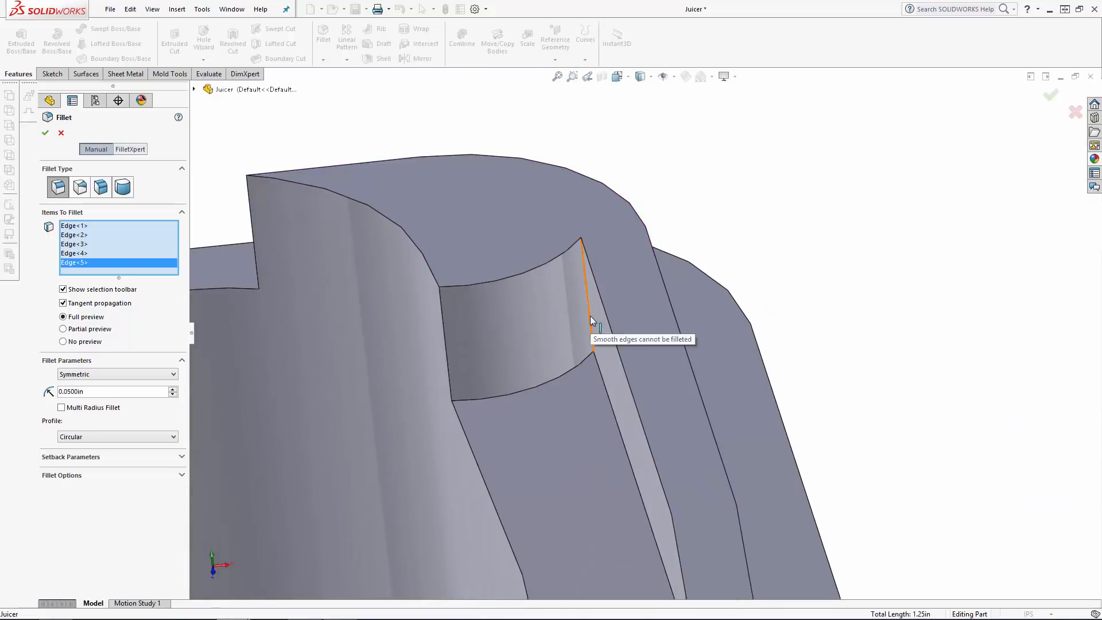
click(61, 133)
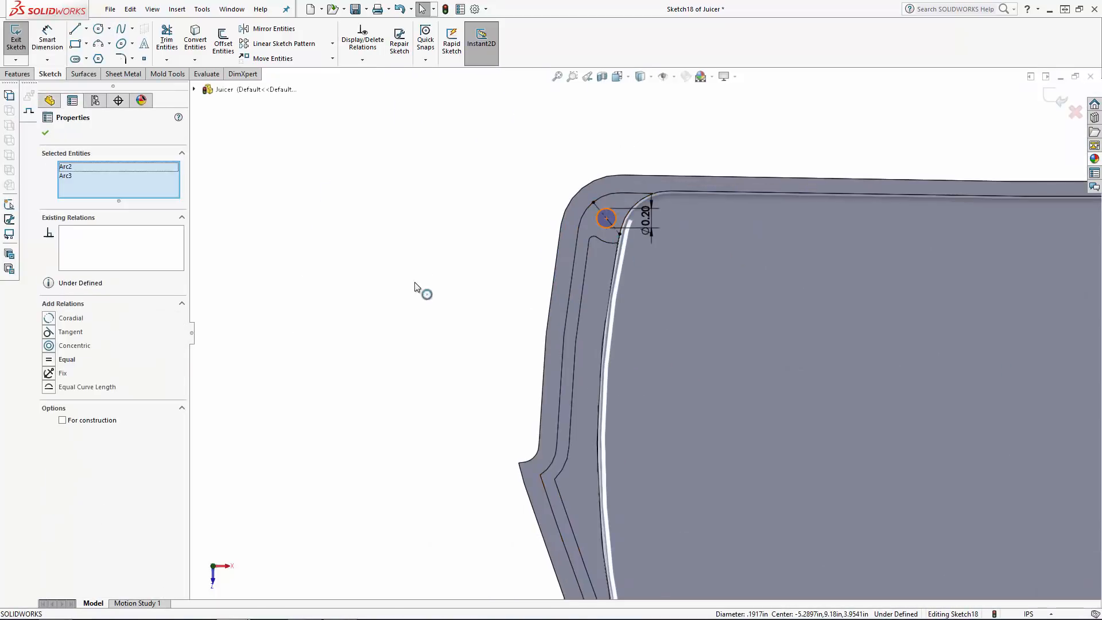
- Mirror the corner circle to the other corners and cut the four corner holes
click(273, 29)
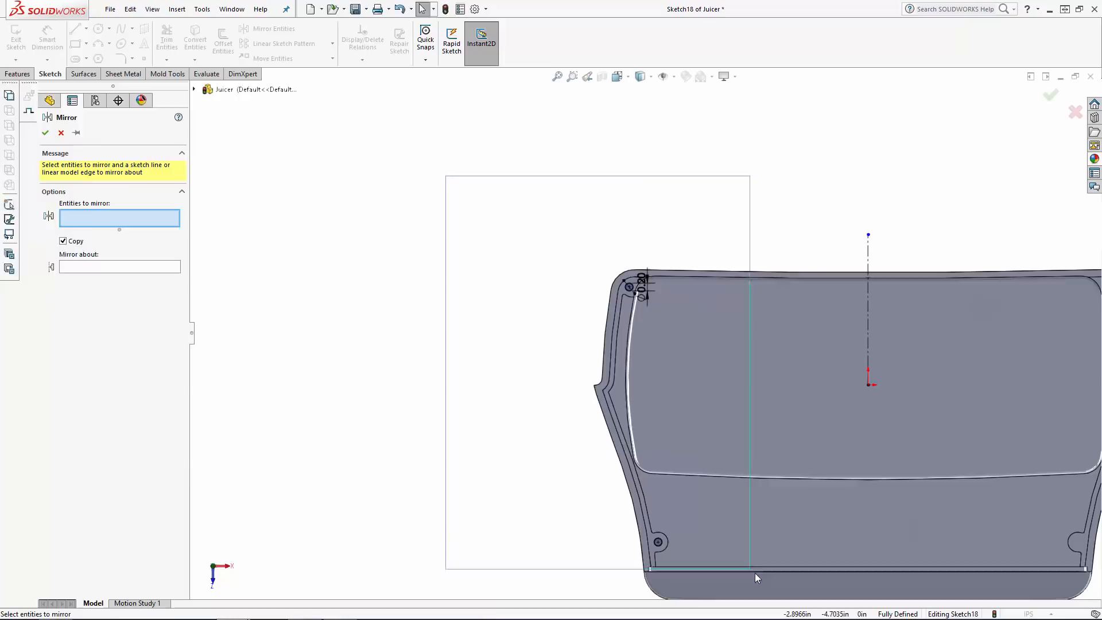
click(45, 133)
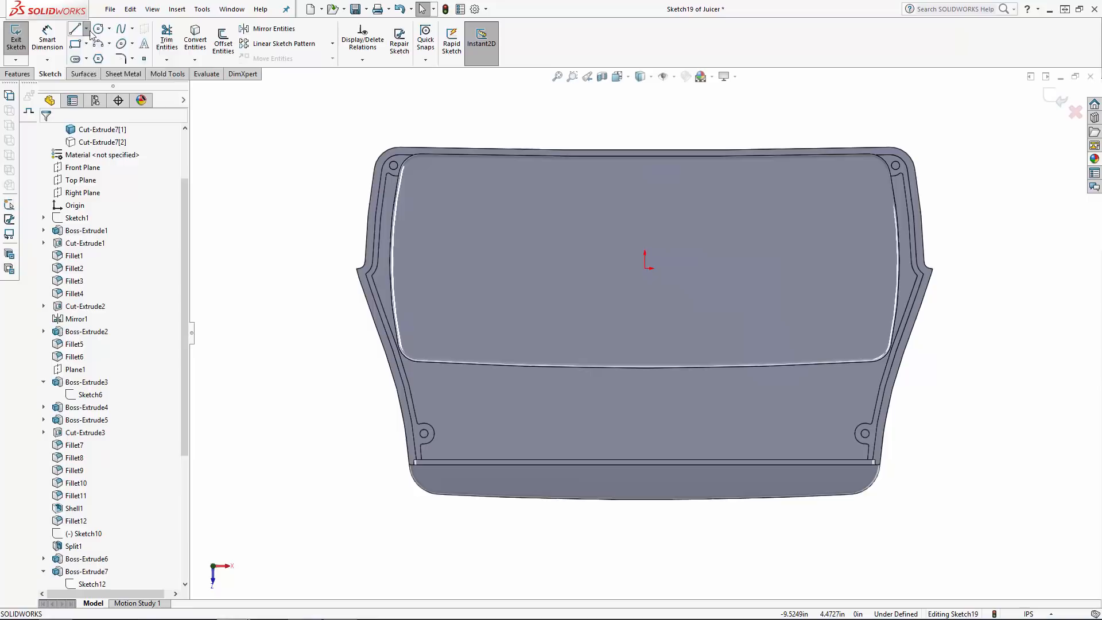
- Sketch three circles on the front ledge and cut them Blind 0.395 in through selected bodies
click(96, 27)
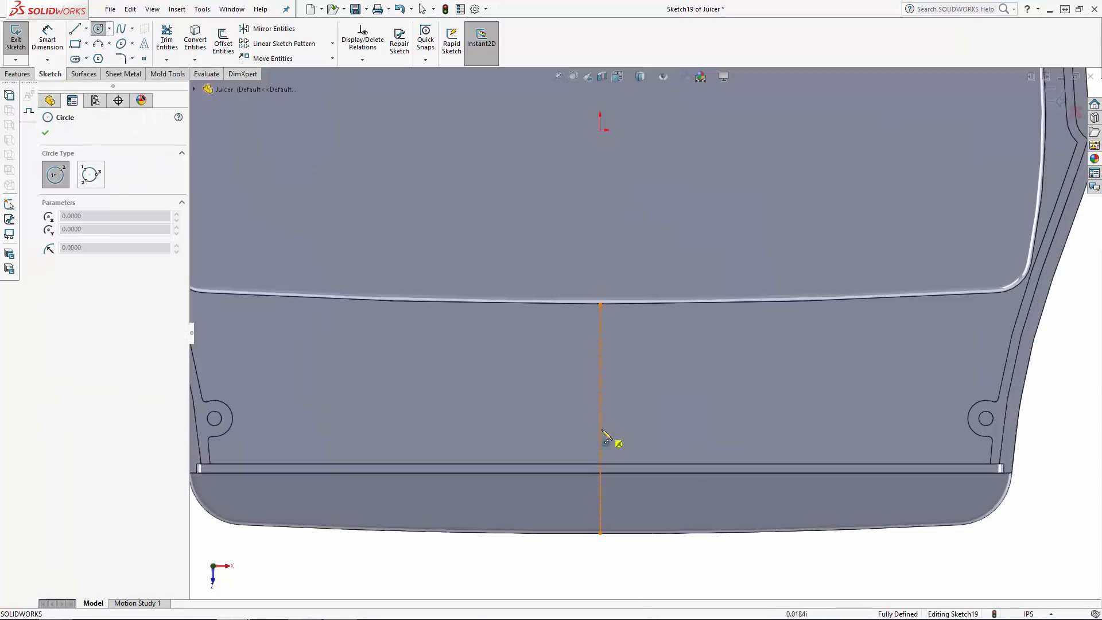
click(599, 428)
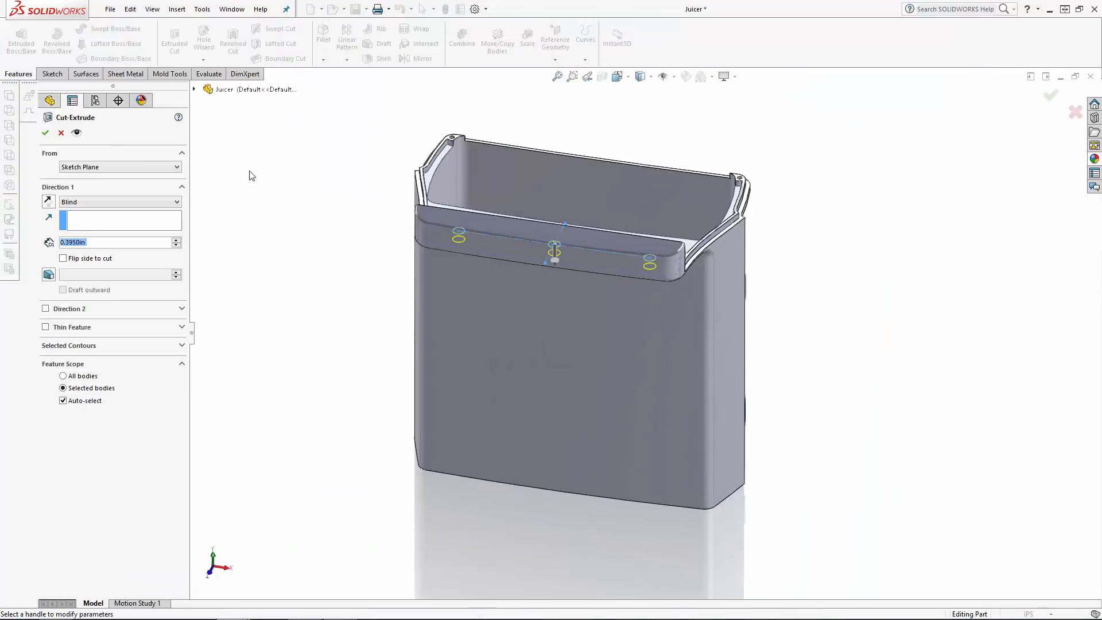
click(45, 134)
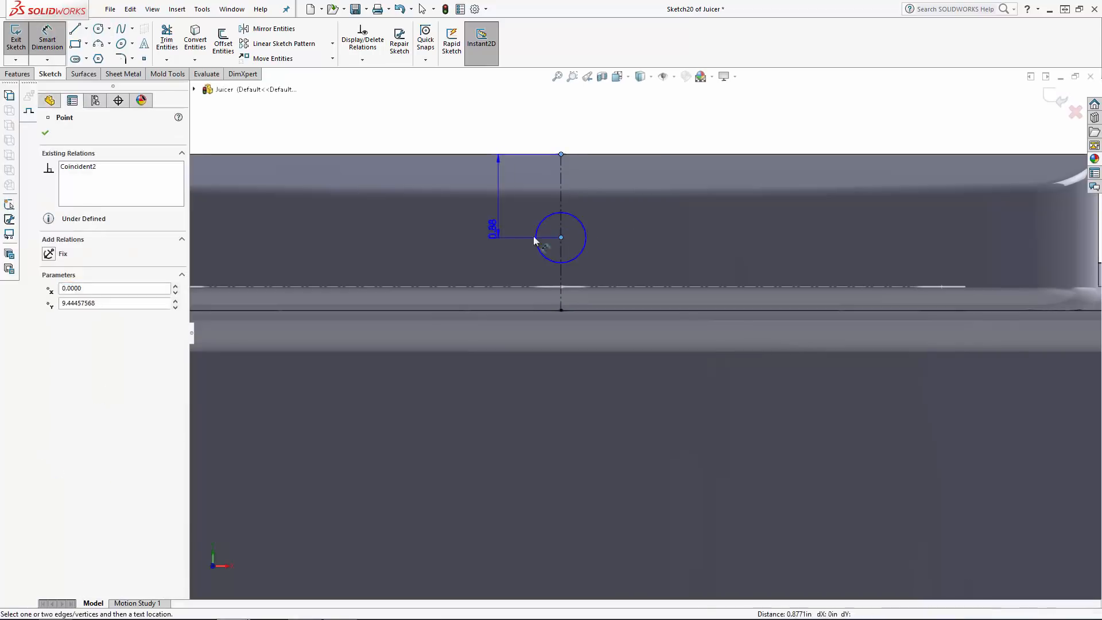
- Set the front-band circle to Ø0.62 at 1.00 from the top and cut the three holes
click(562, 238)
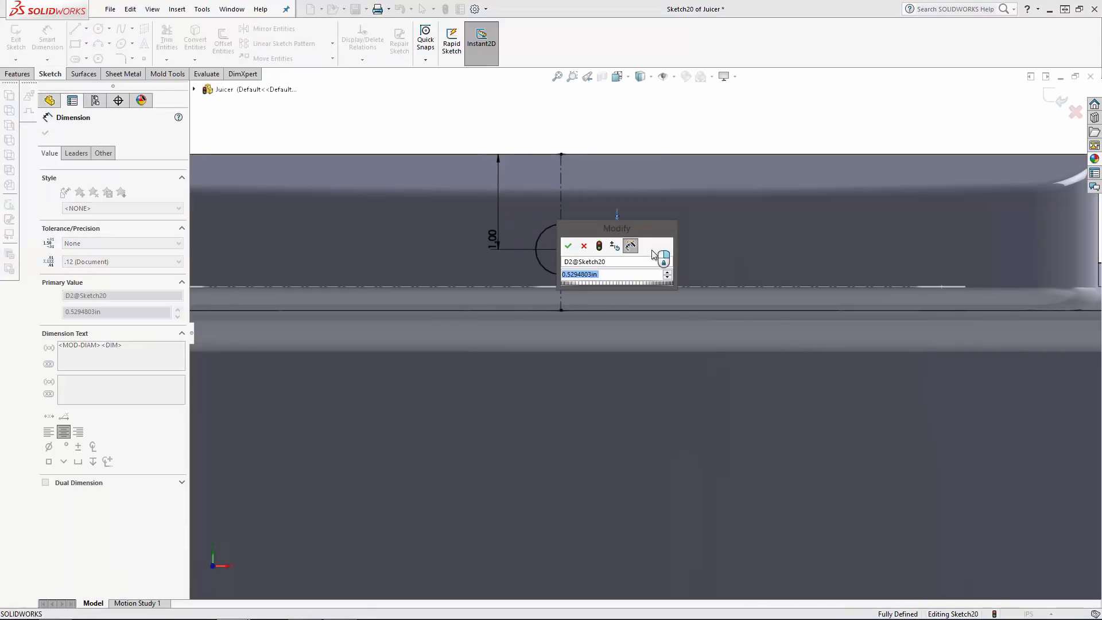
click(569, 246)
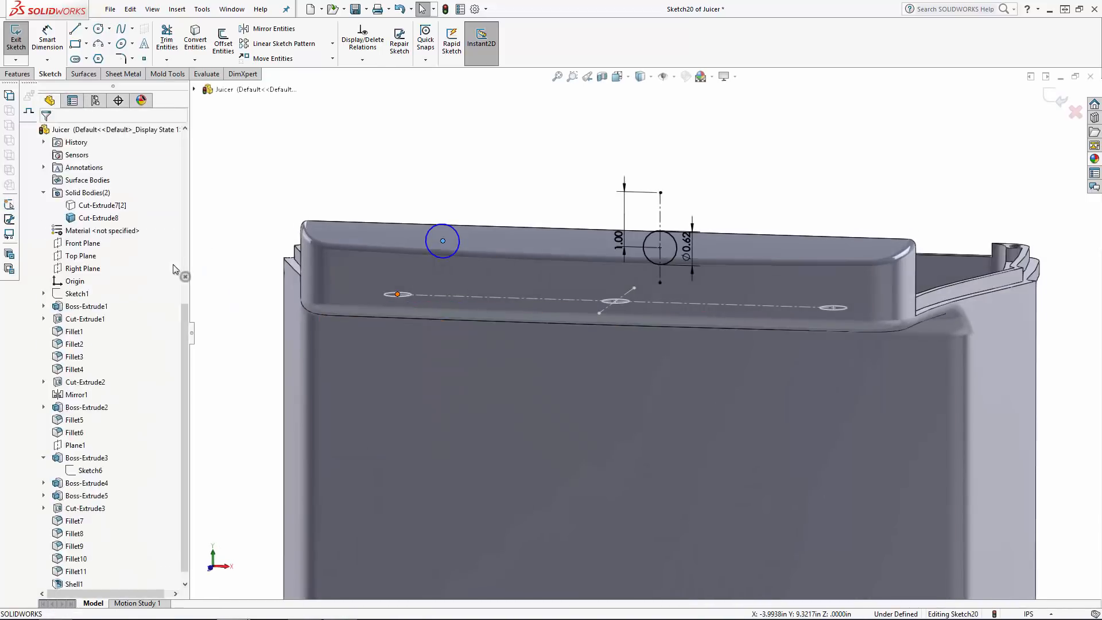
click(443, 242)
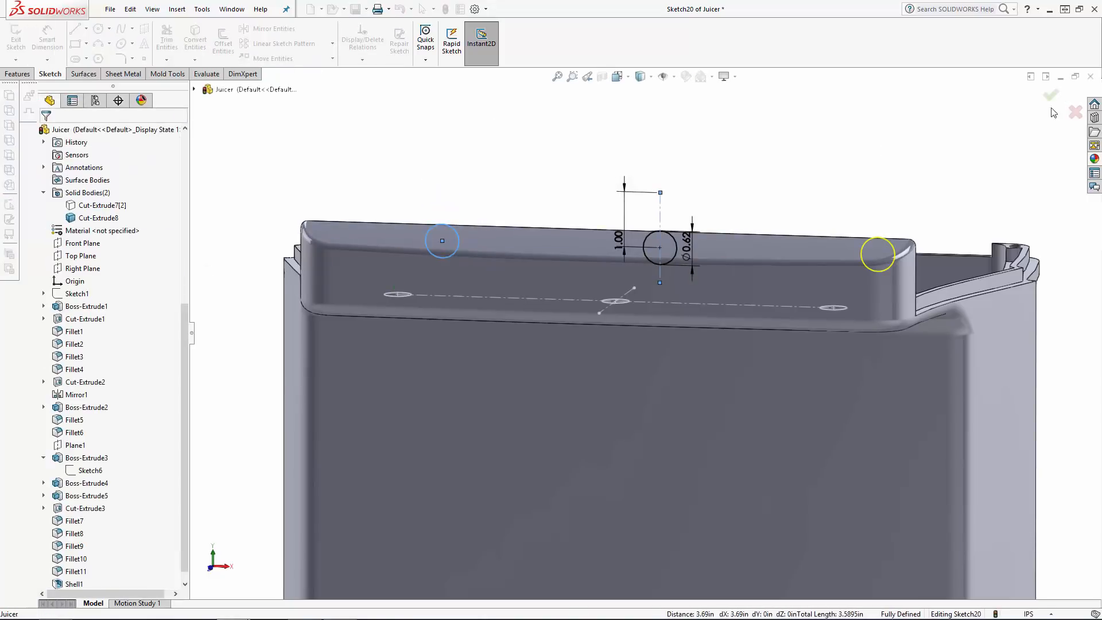
click(1050, 95)
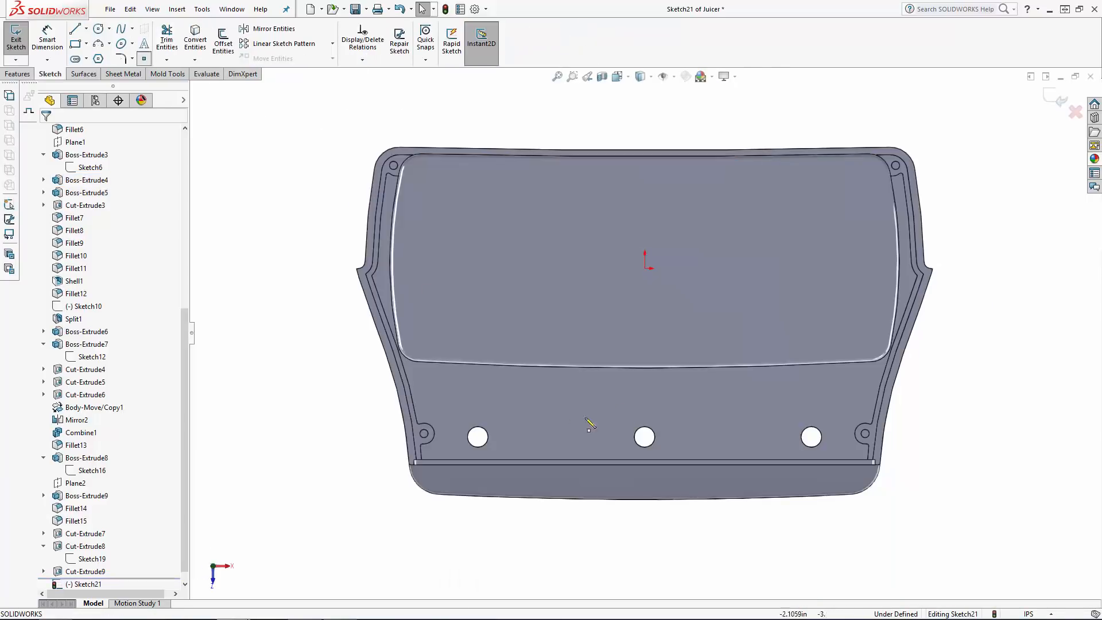
- Rotate the part to show the three front holes and exit the sketch
click(644, 367)
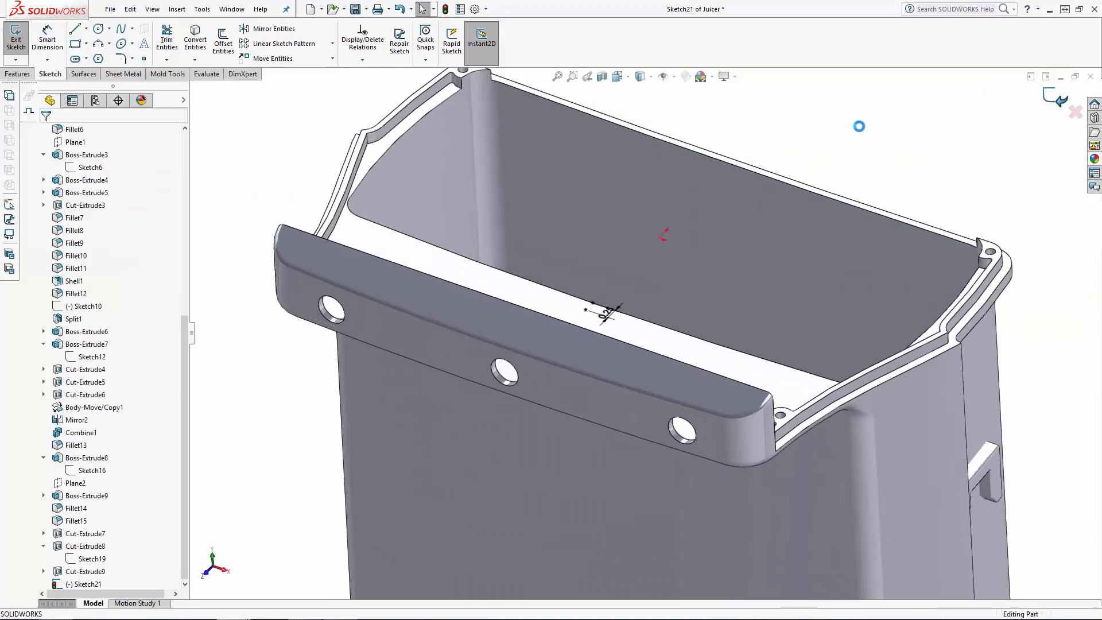
click(15, 37)
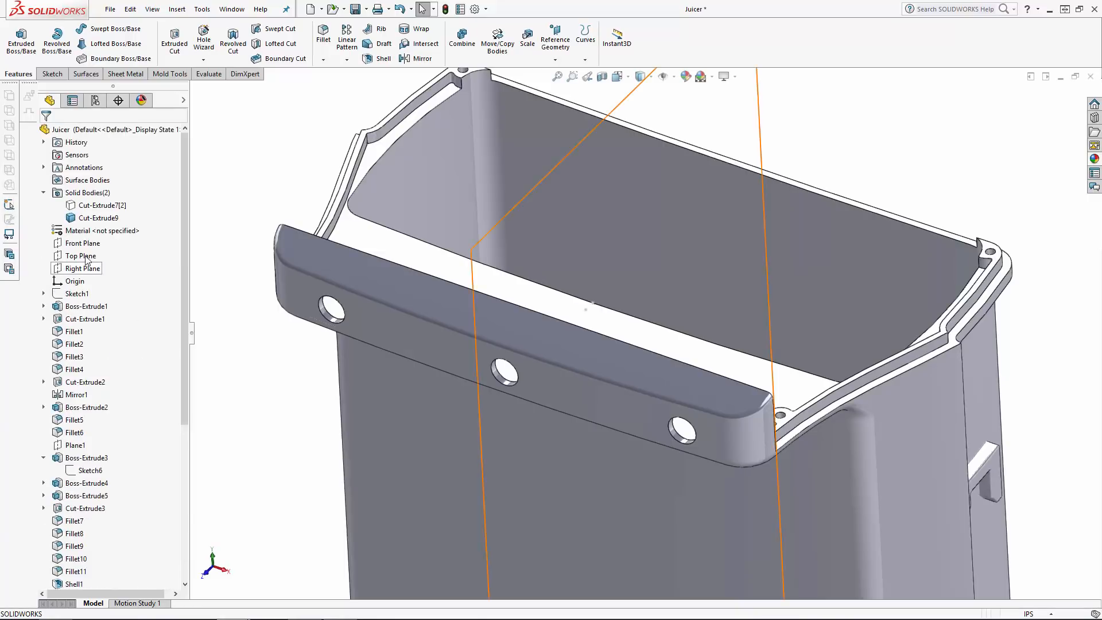
- Create Plane3 from the Front Plane for the 0.95 circle and 0.85 chord sketch
click(555, 39)
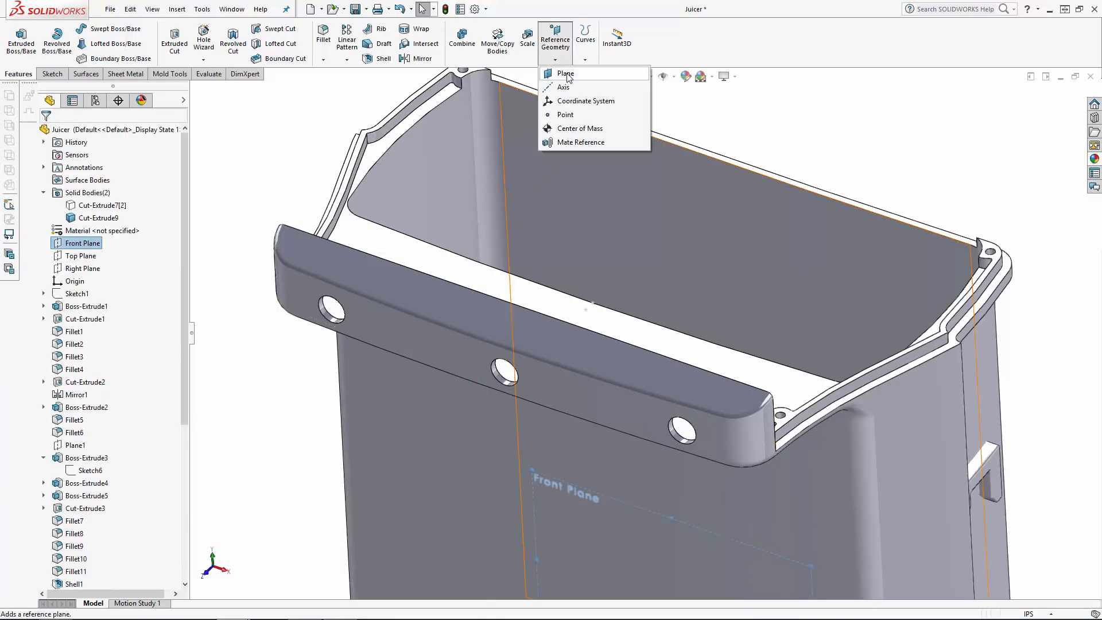
click(565, 73)
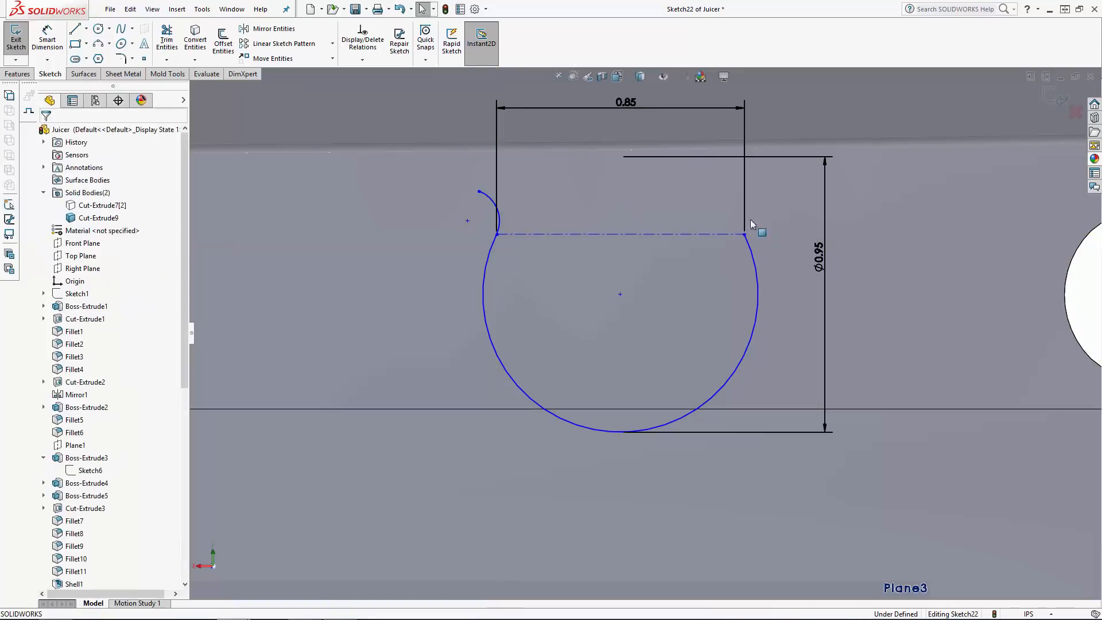
- Offset the clip outline into a thin wall, dimension the 0.50 in base, and fix it 1.25 from the hole centre
click(746, 204)
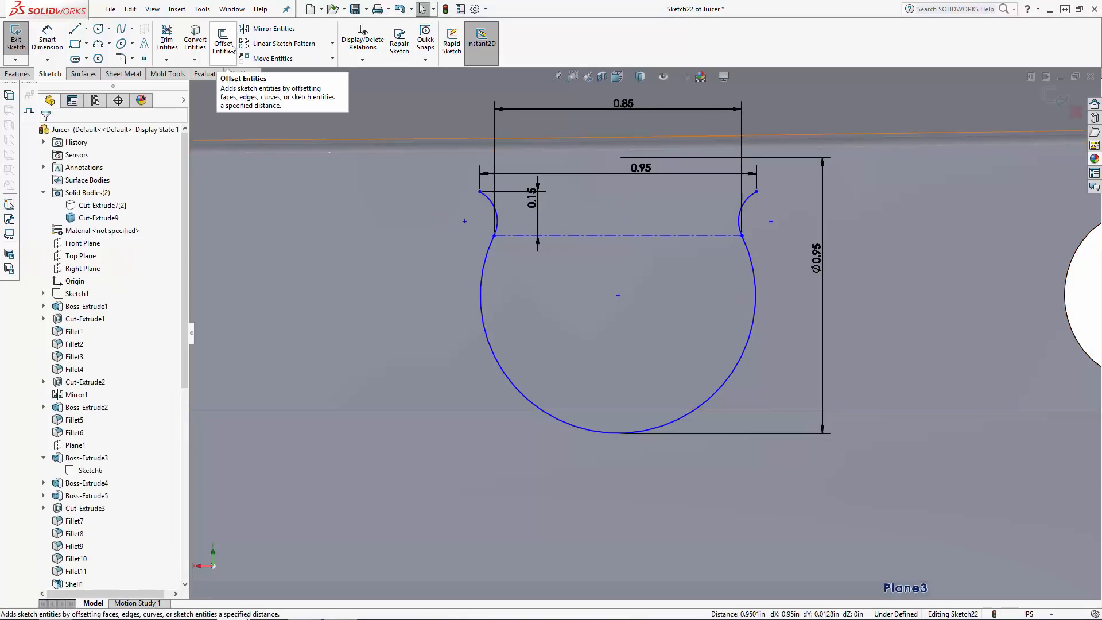
click(223, 41)
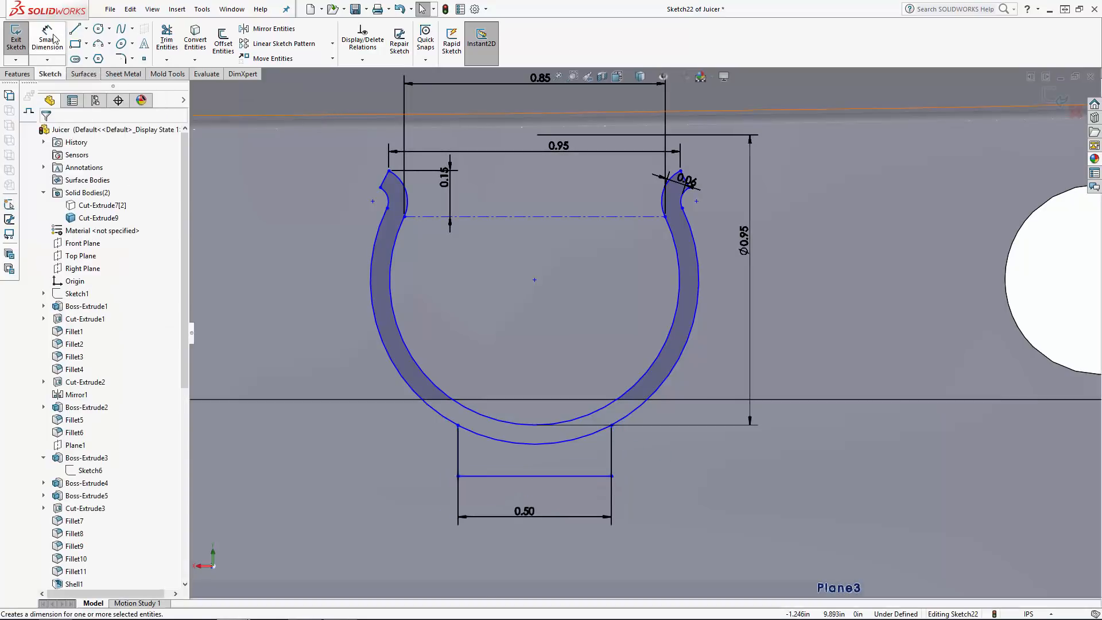
click(597, 437)
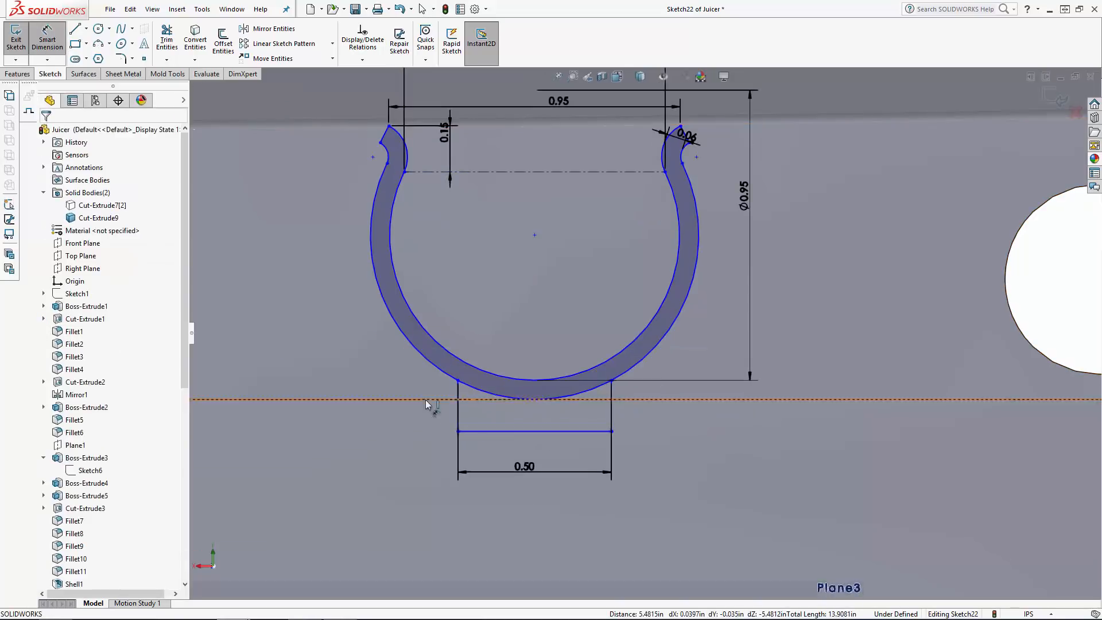
click(167, 37)
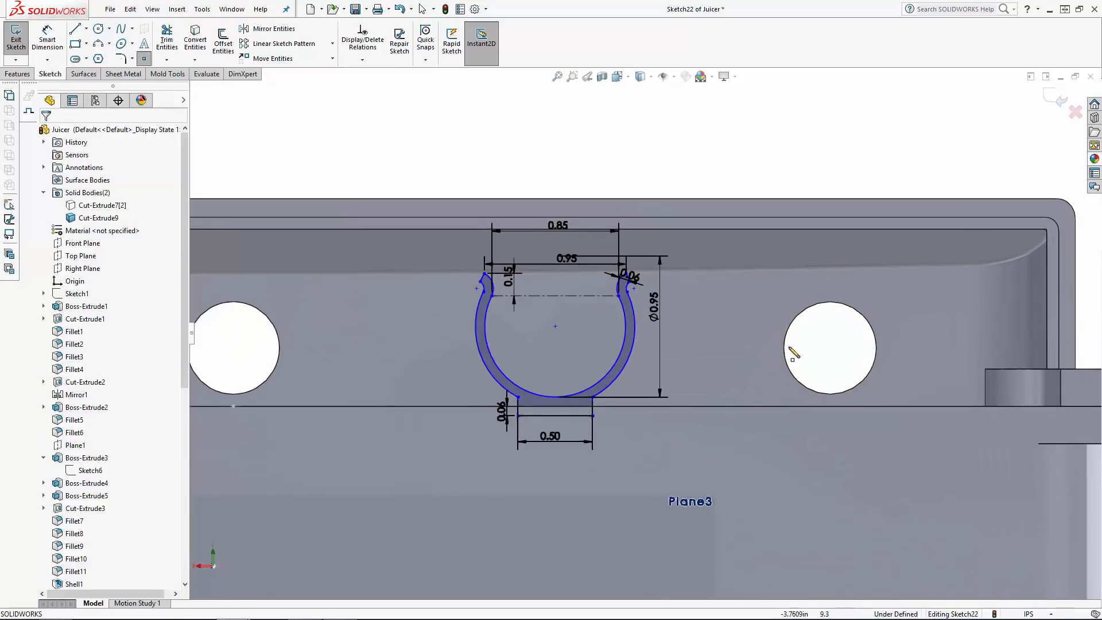
click(47, 37)
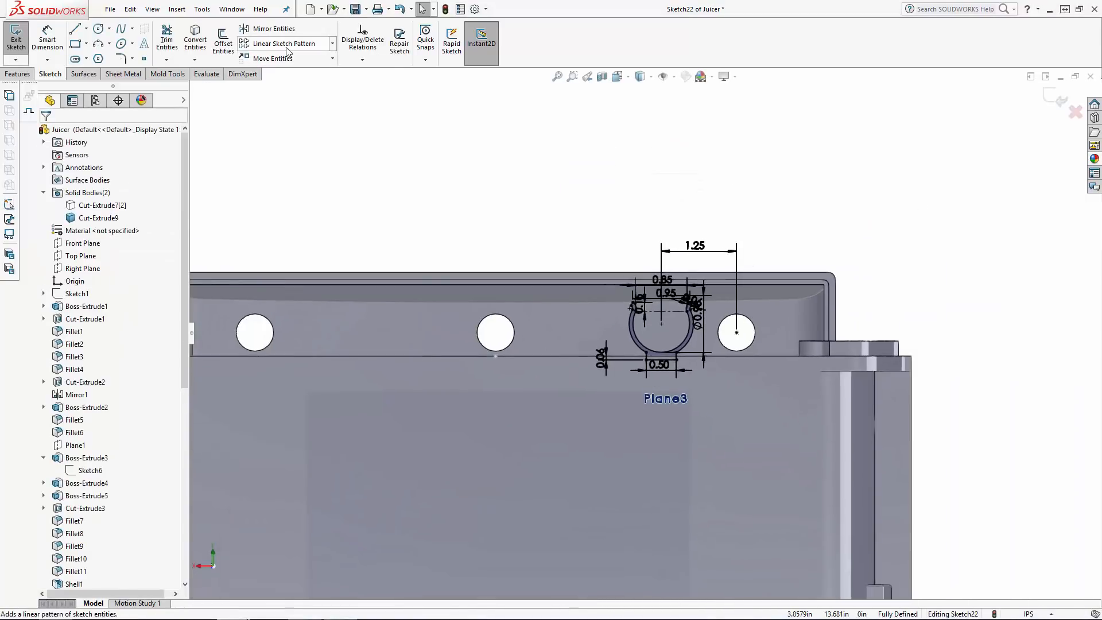
- Linear-pattern the clip profile to three copies at 1.3 spacing and exit the sketch
click(283, 43)
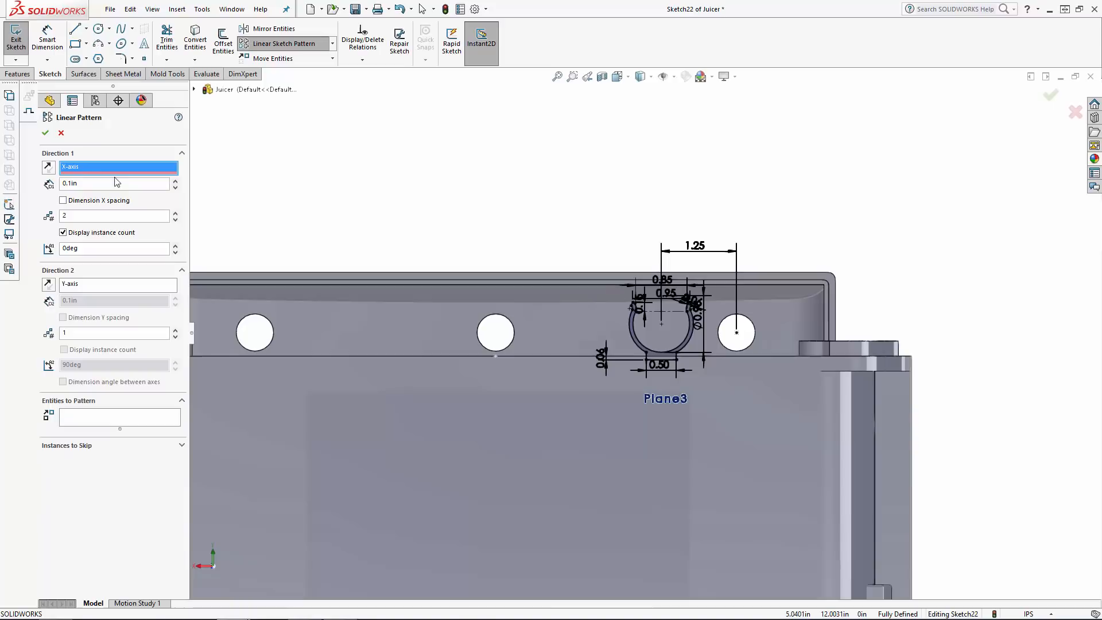
text(1.3)
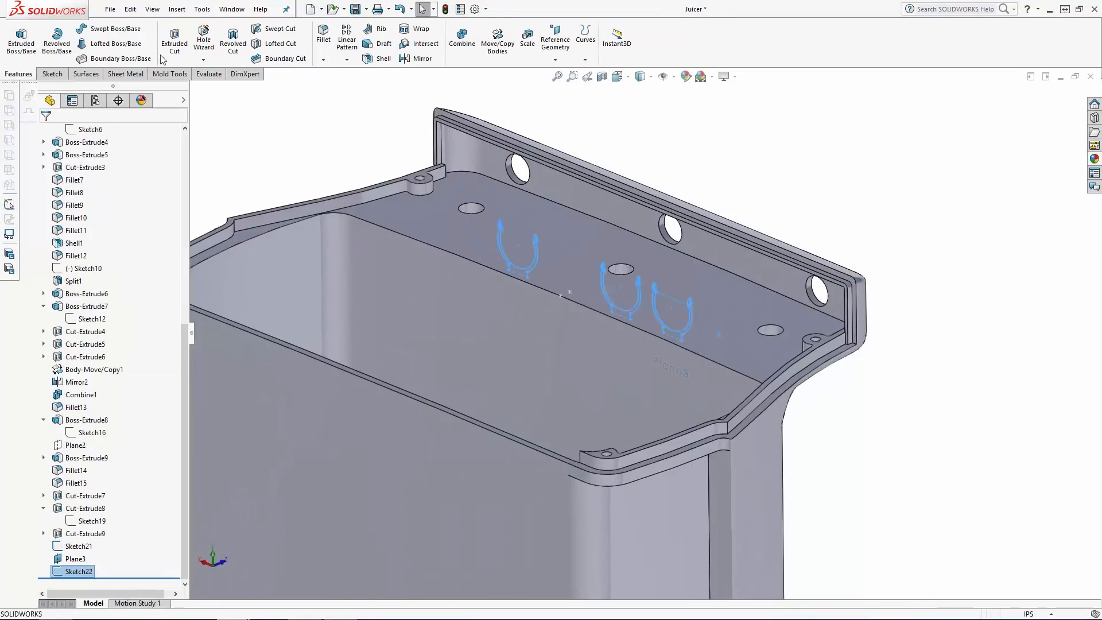
- Extrude the three pump clips, then sketch the battery clip with its wall thickness and 1.25 hole offset
click(21, 39)
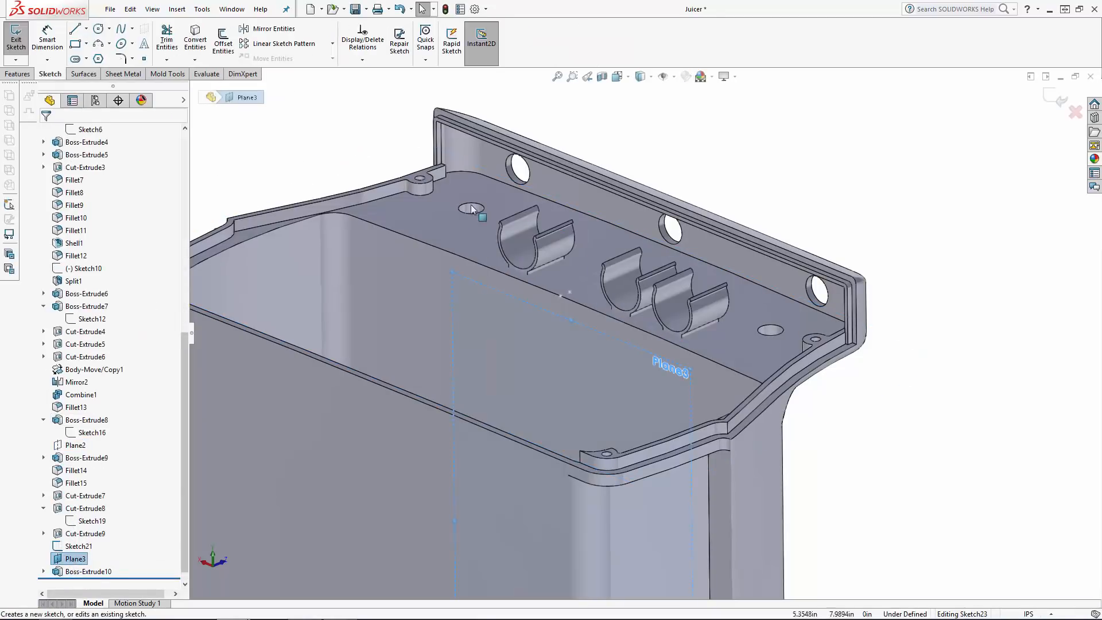
click(76, 28)
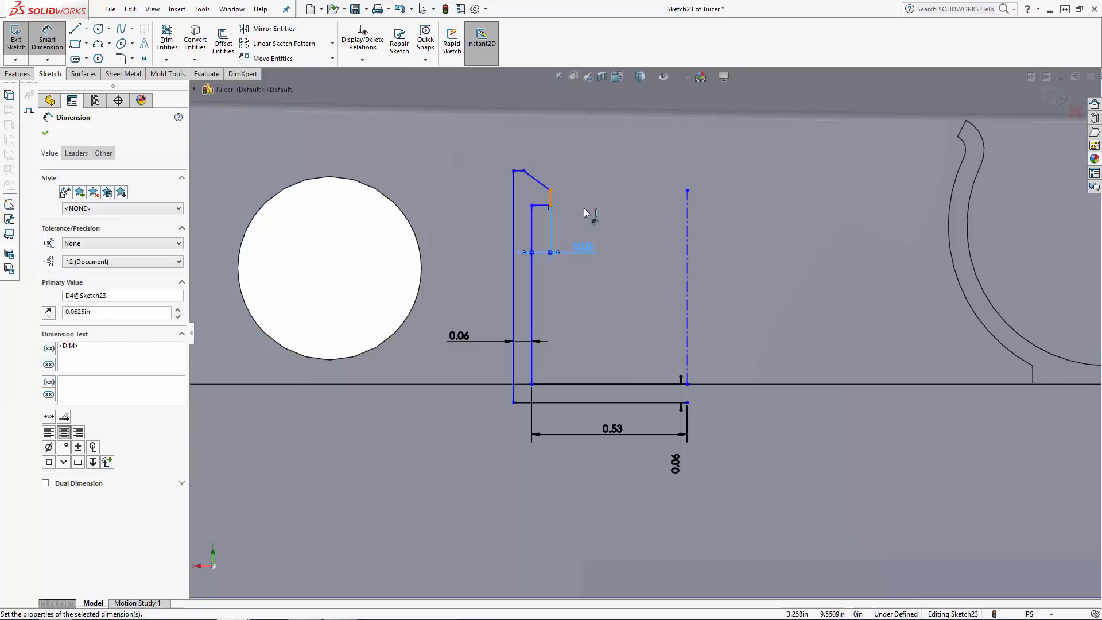
click(582, 247)
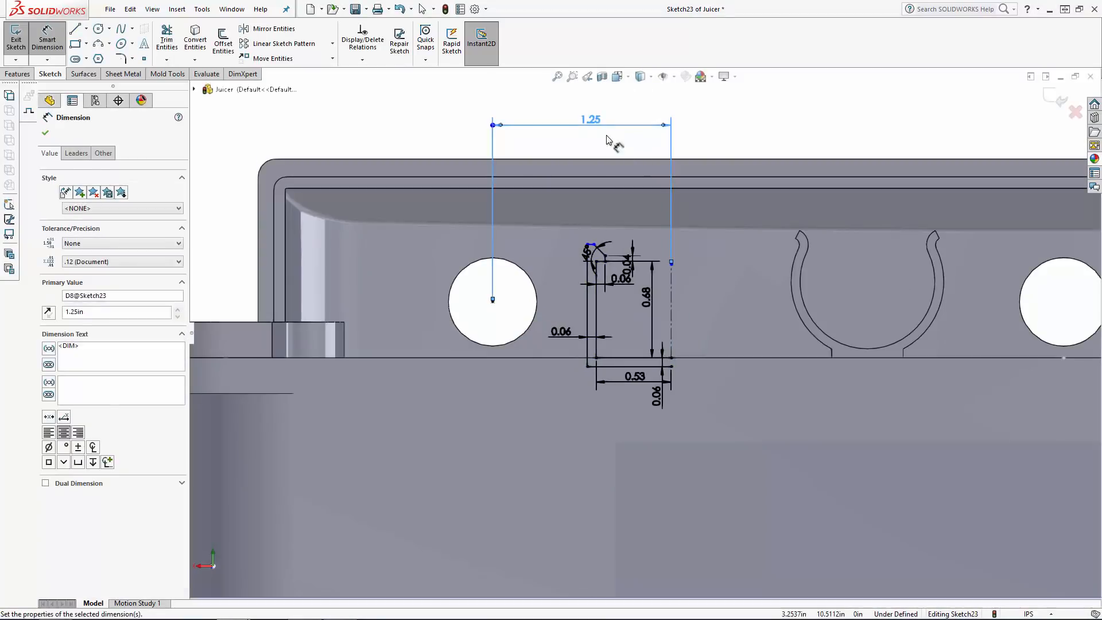
click(273, 29)
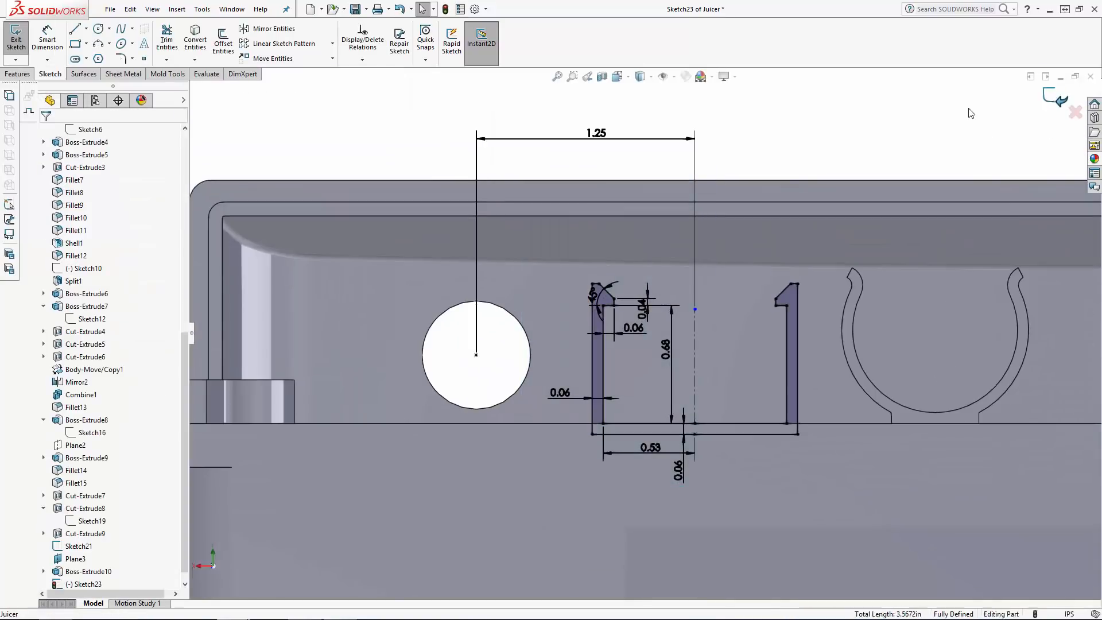
click(15, 35)
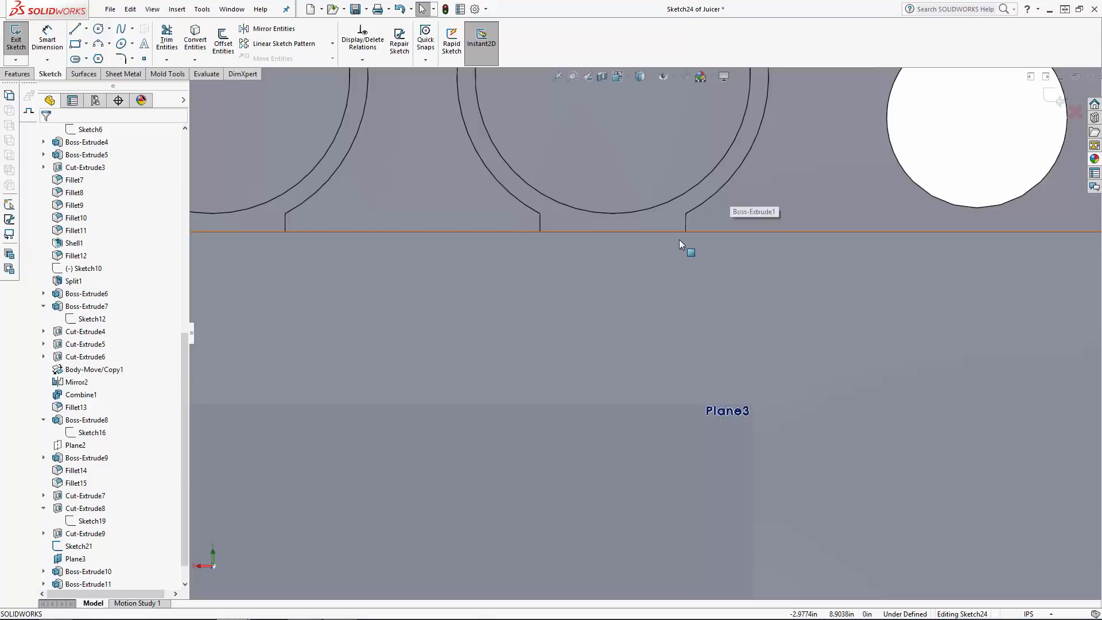
- Draw a well rectangle around a clip base with 0.01 side clearance and 0.03 depth
click(74, 27)
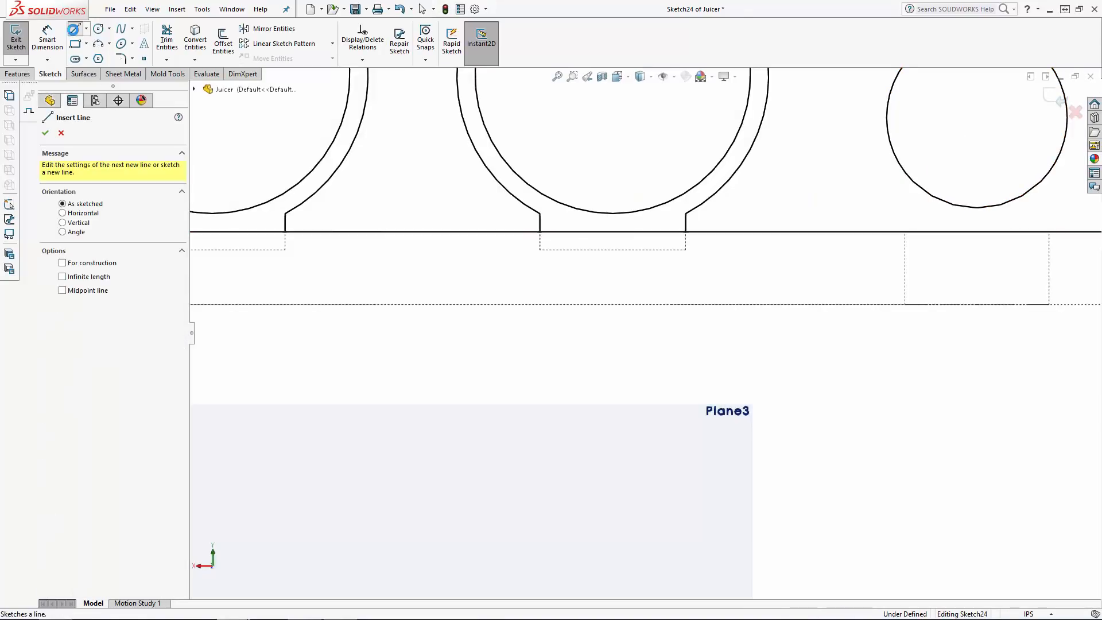
drag(539, 250, 701, 249)
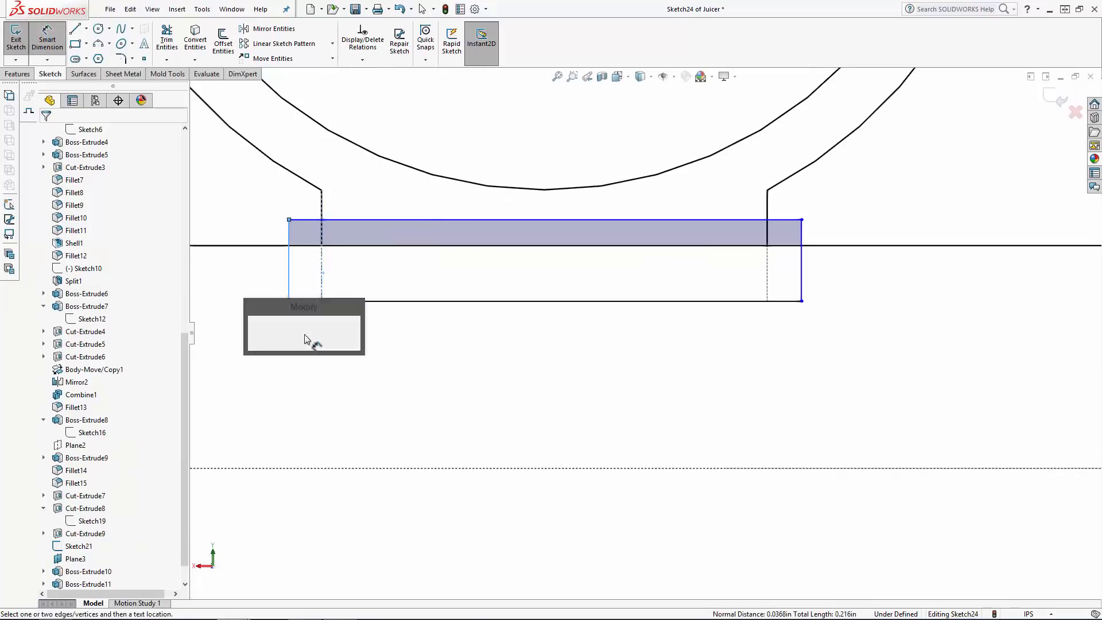
click(316, 327)
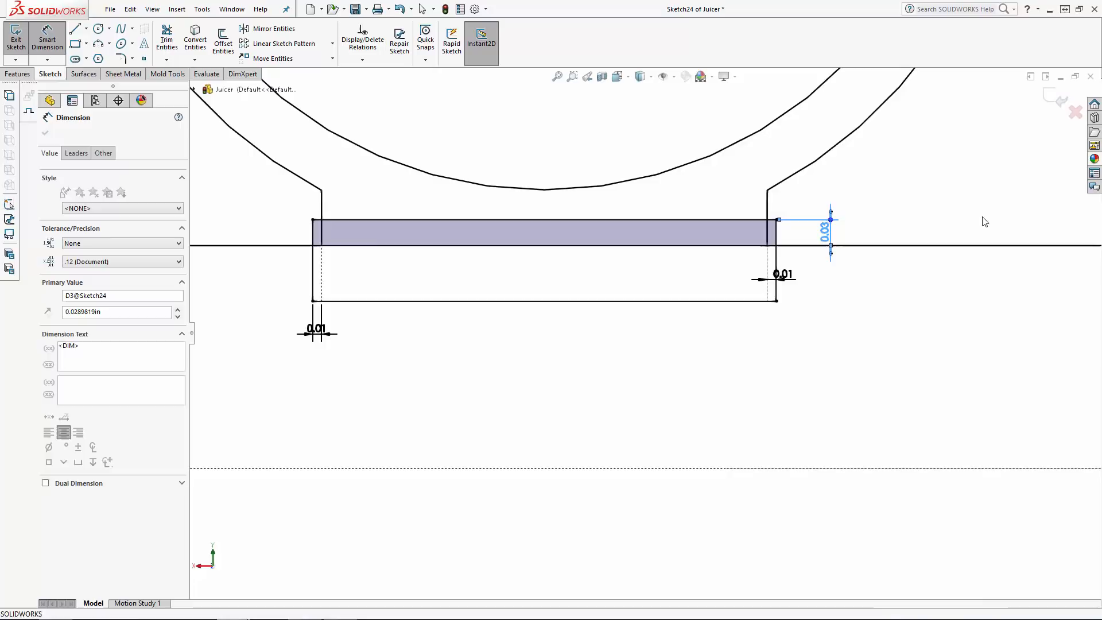
click(284, 44)
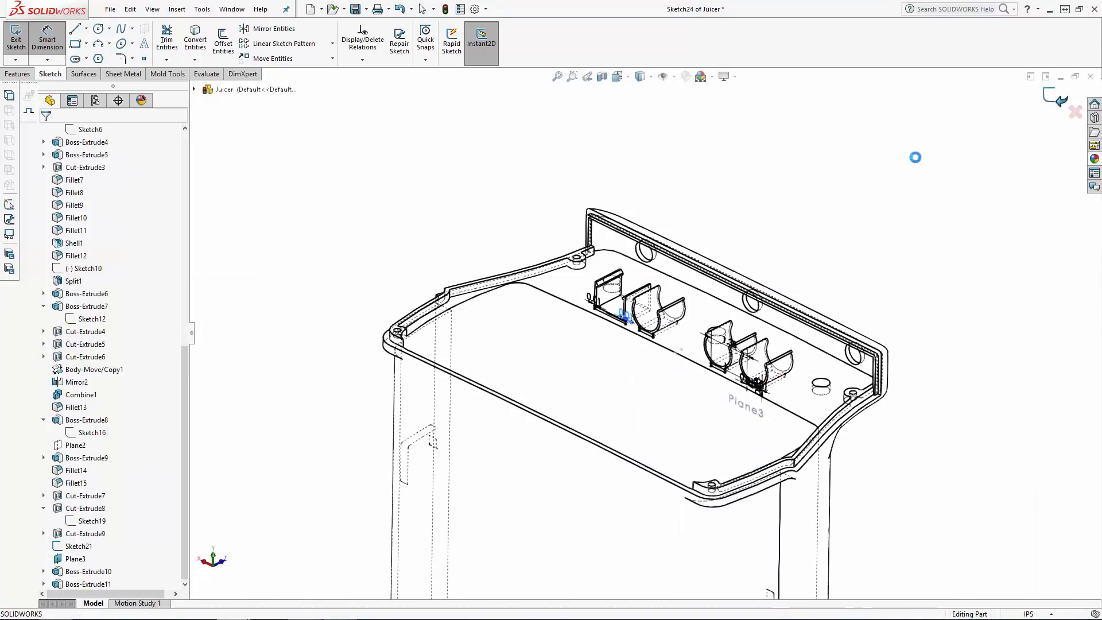
- Extruded Cut the wells in two blind directions so the clips stay separate bodies
click(15, 35)
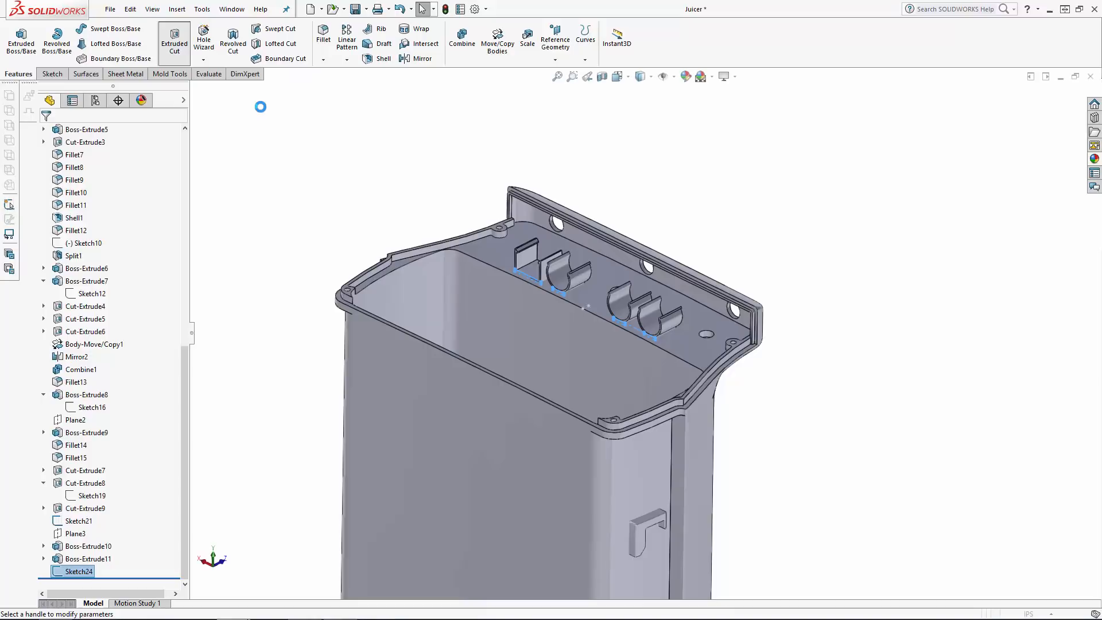
click(173, 40)
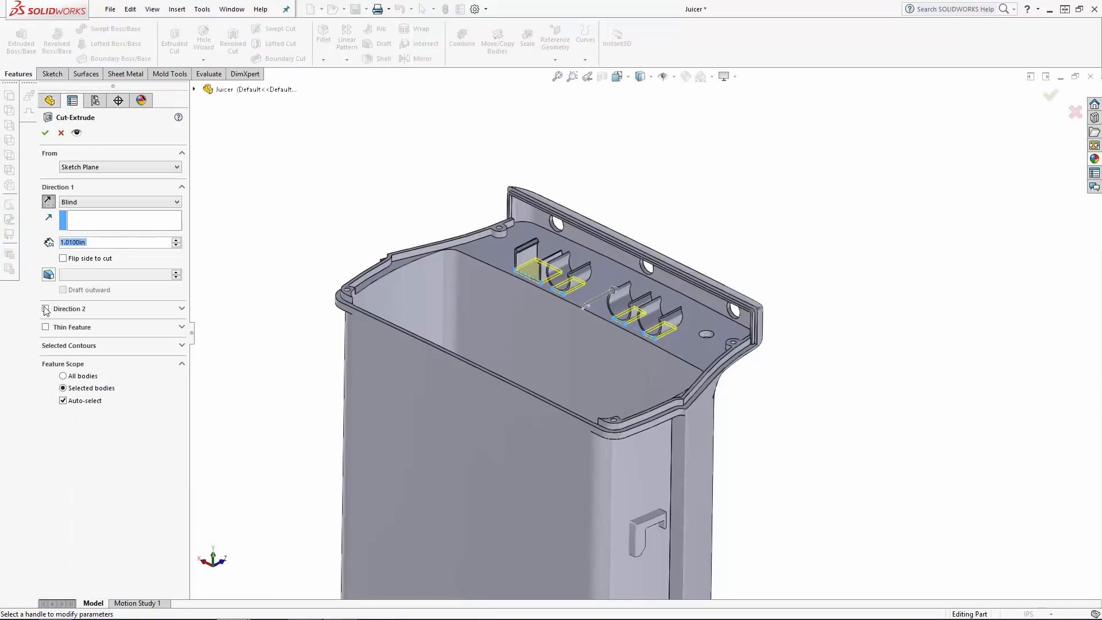
click(45, 309)
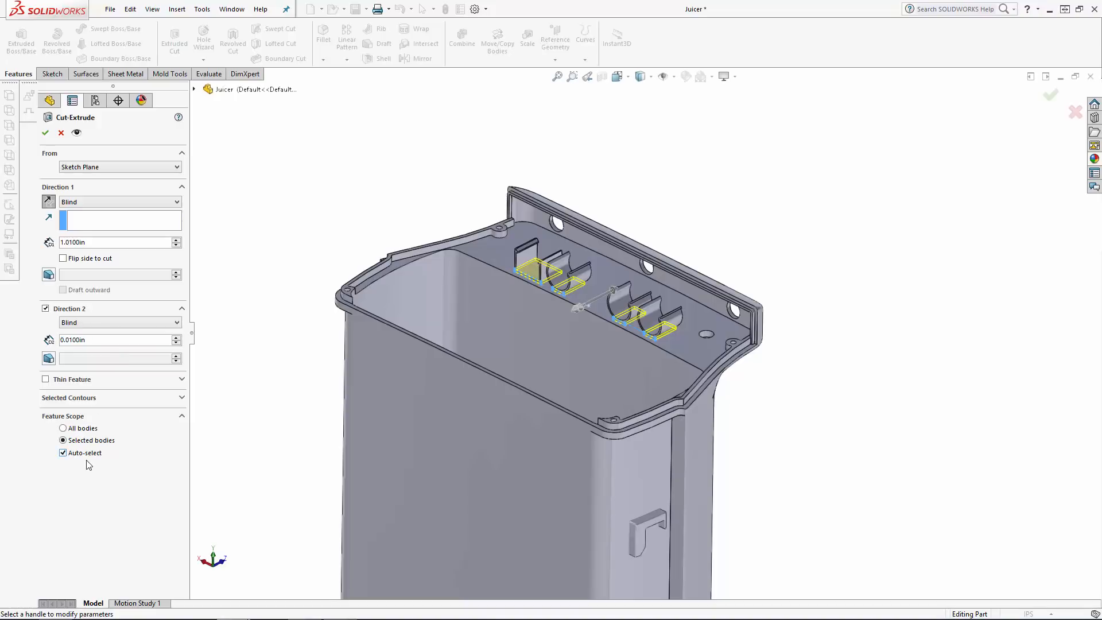
click(45, 132)
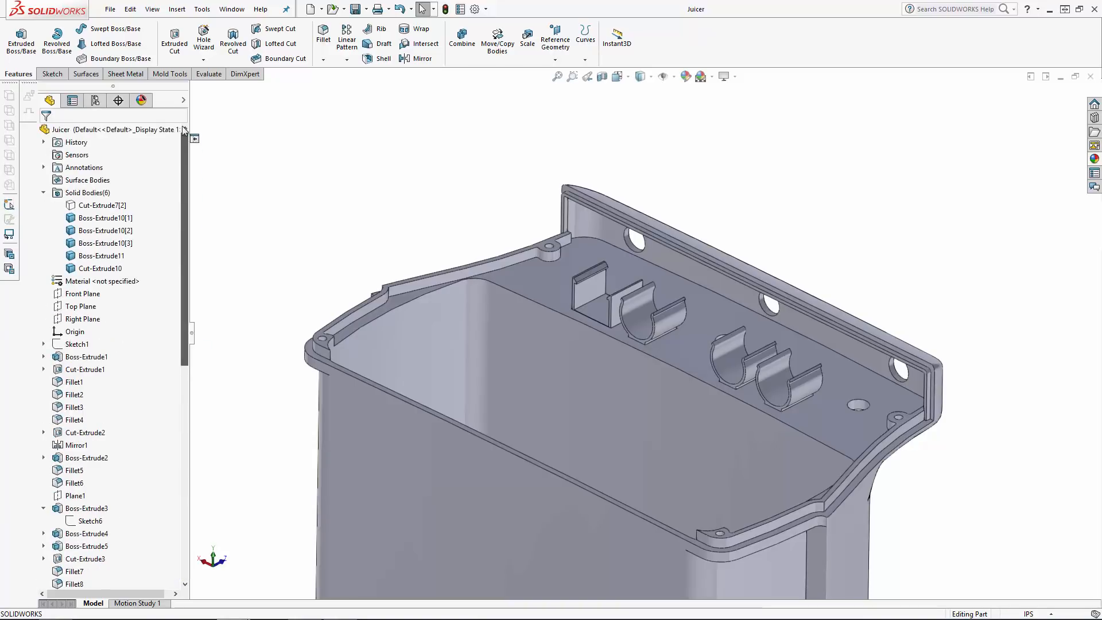
- Inspect the three pump clip bodies, then Show Body on Cut-Extrude7[2] to reveal the lid
click(104, 218)
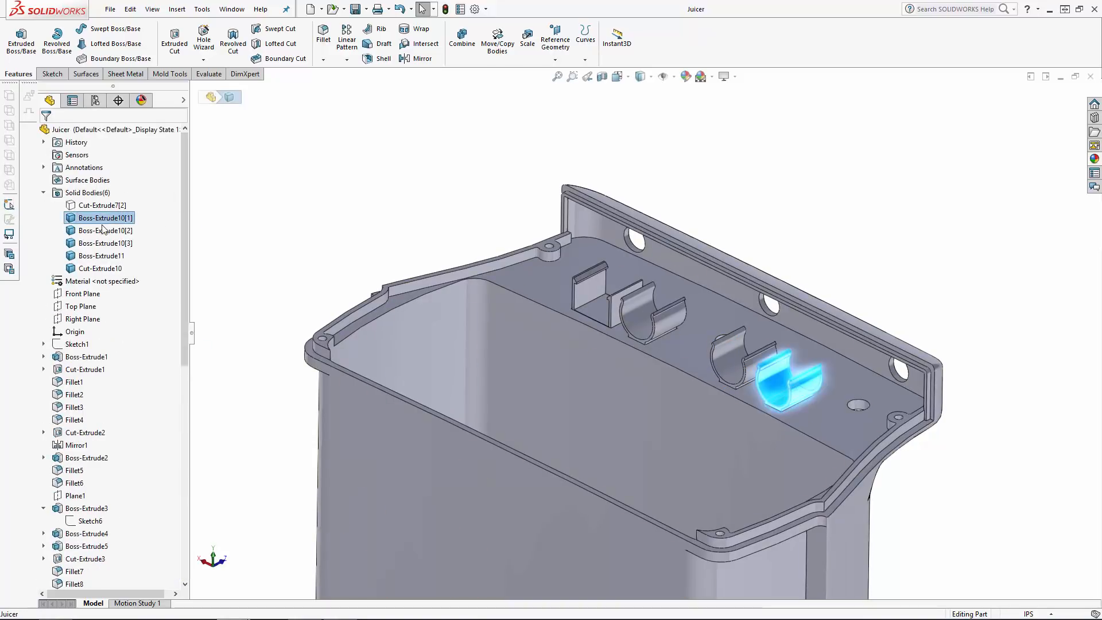
click(100, 255)
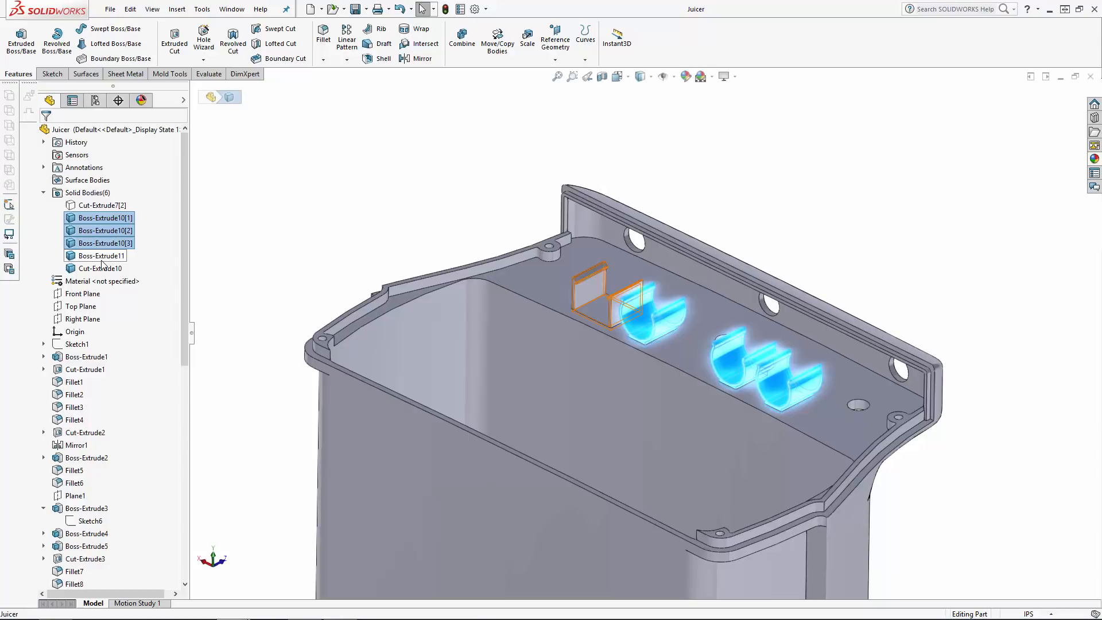
click(317, 213)
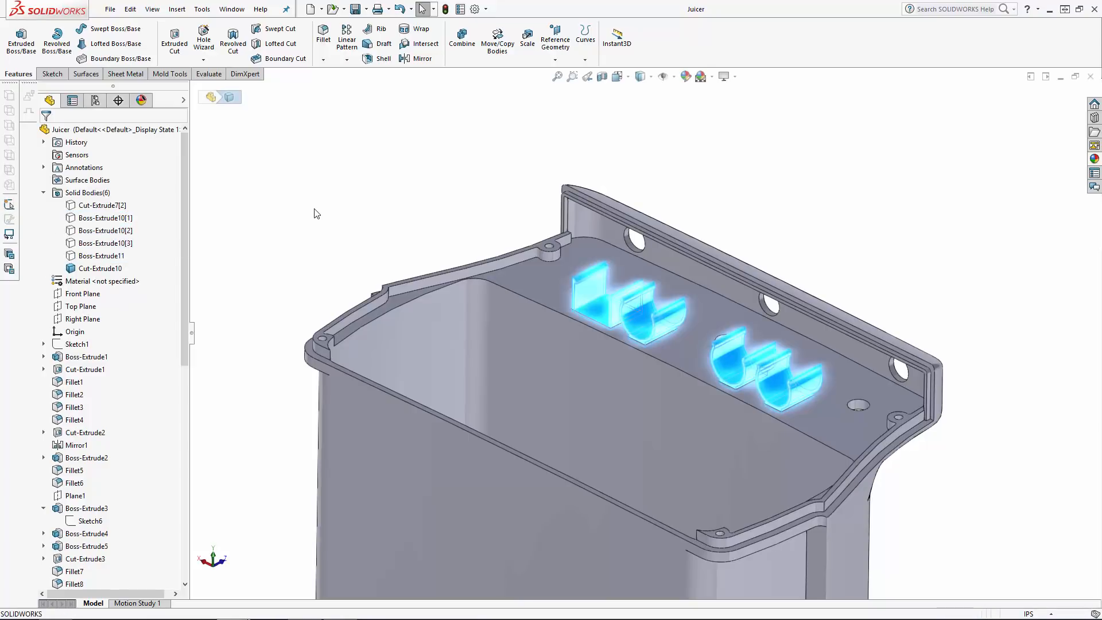
click(105, 205)
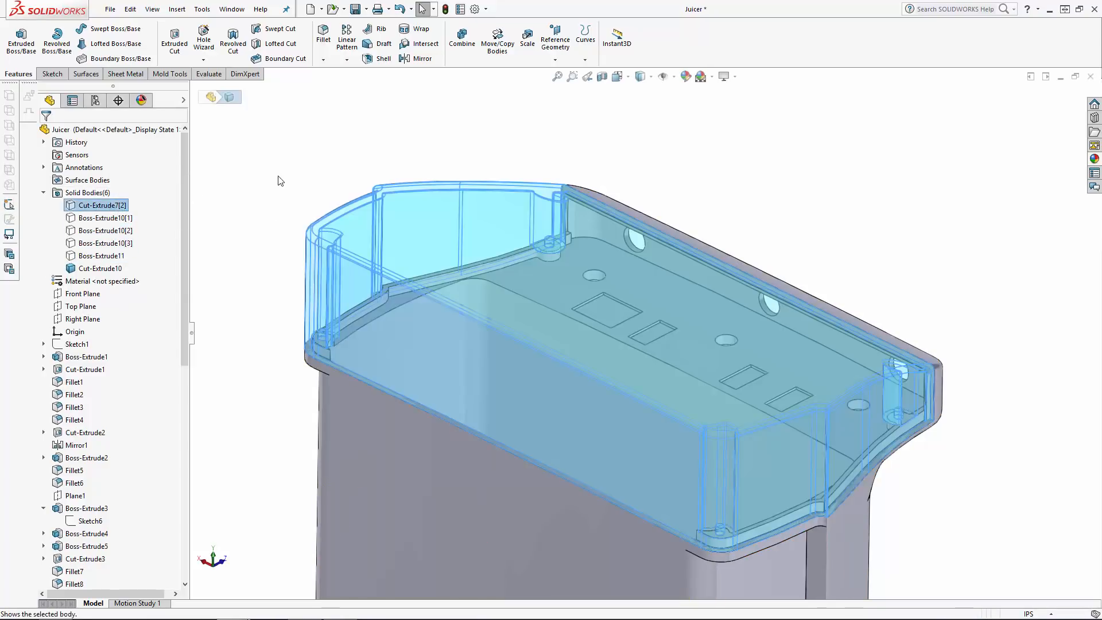